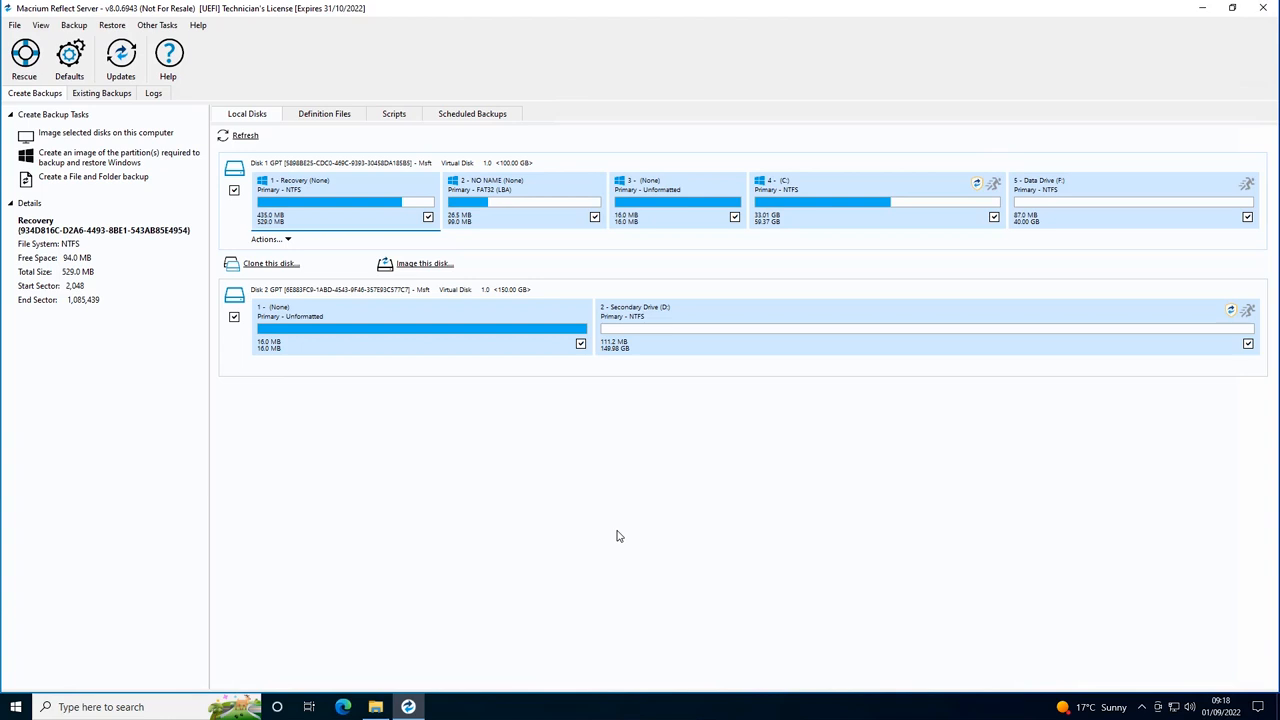
mouse_move(286, 195)
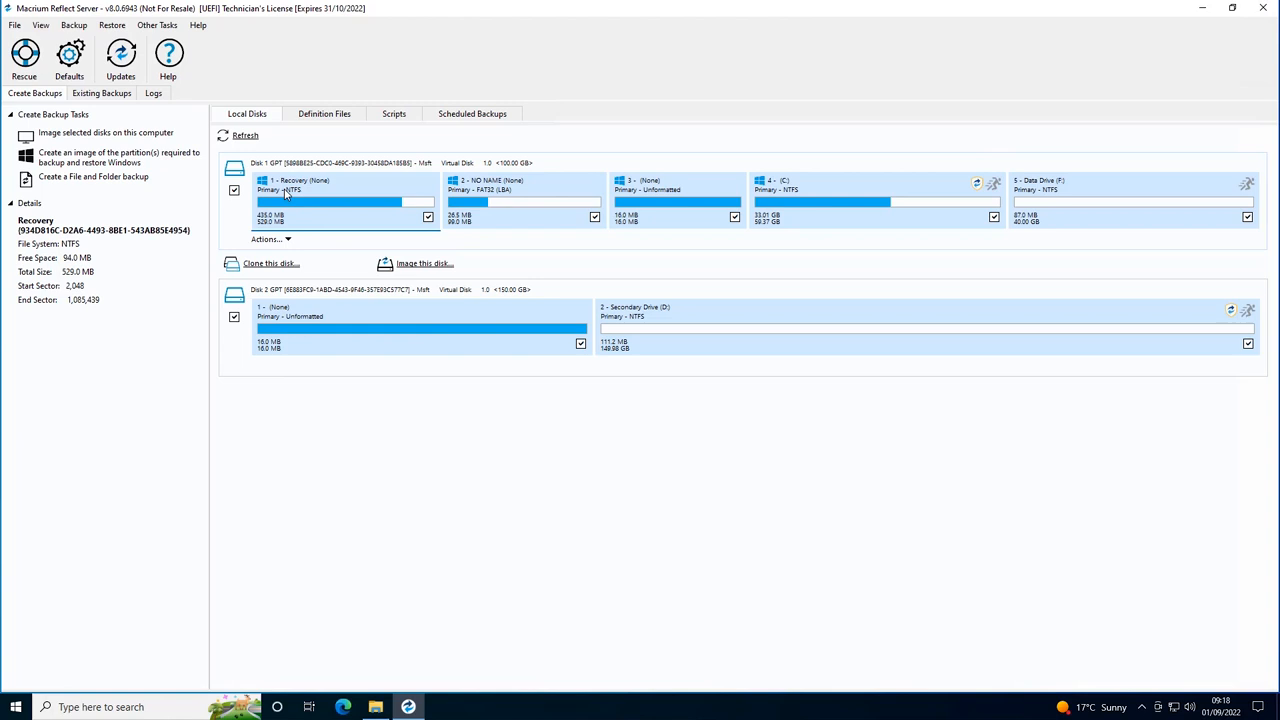
mouse_move(280, 192)
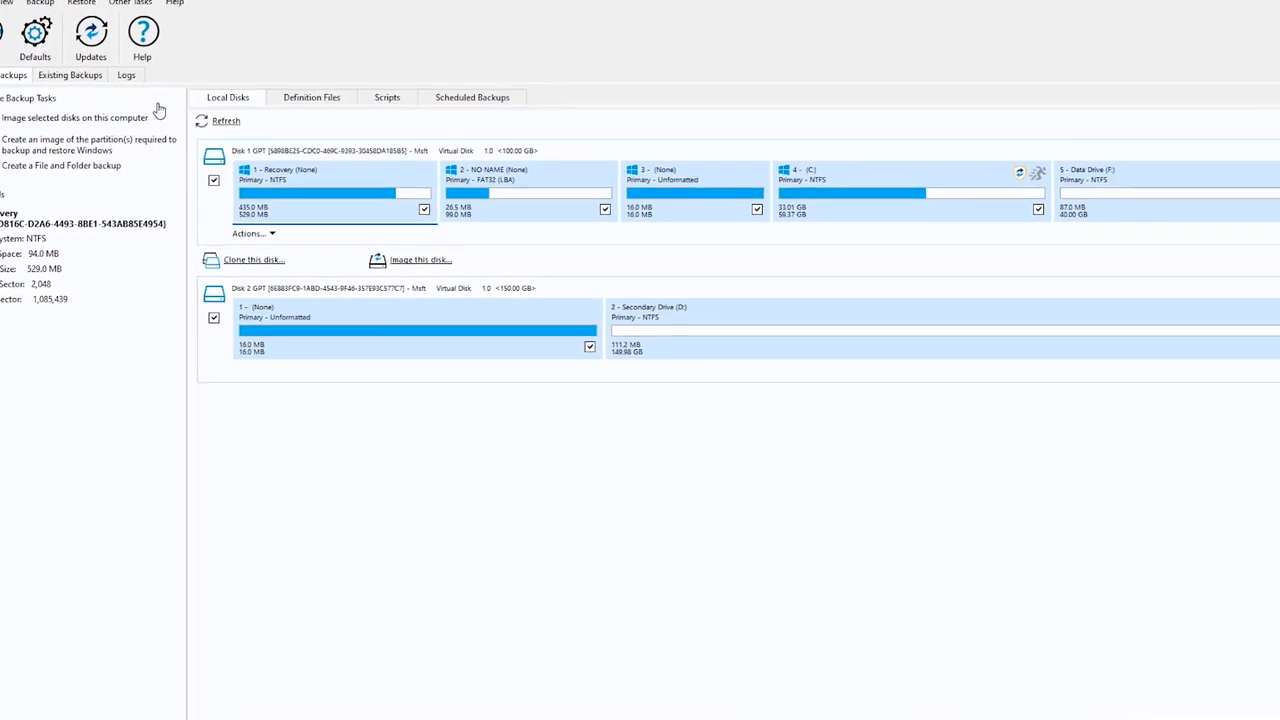
Image the Windows partitions with Data Drive (F:) unticked, reviewing Advanced Options without changes.
left_click(420, 259)
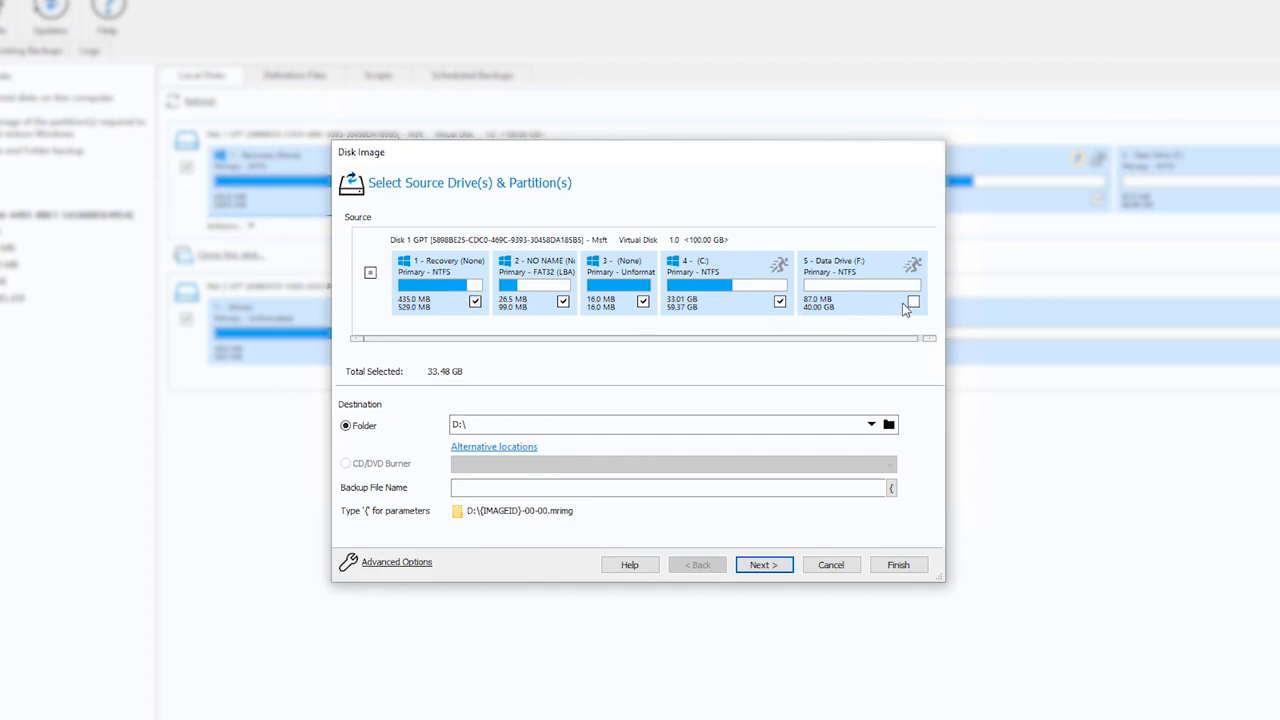
left_click(911, 302)
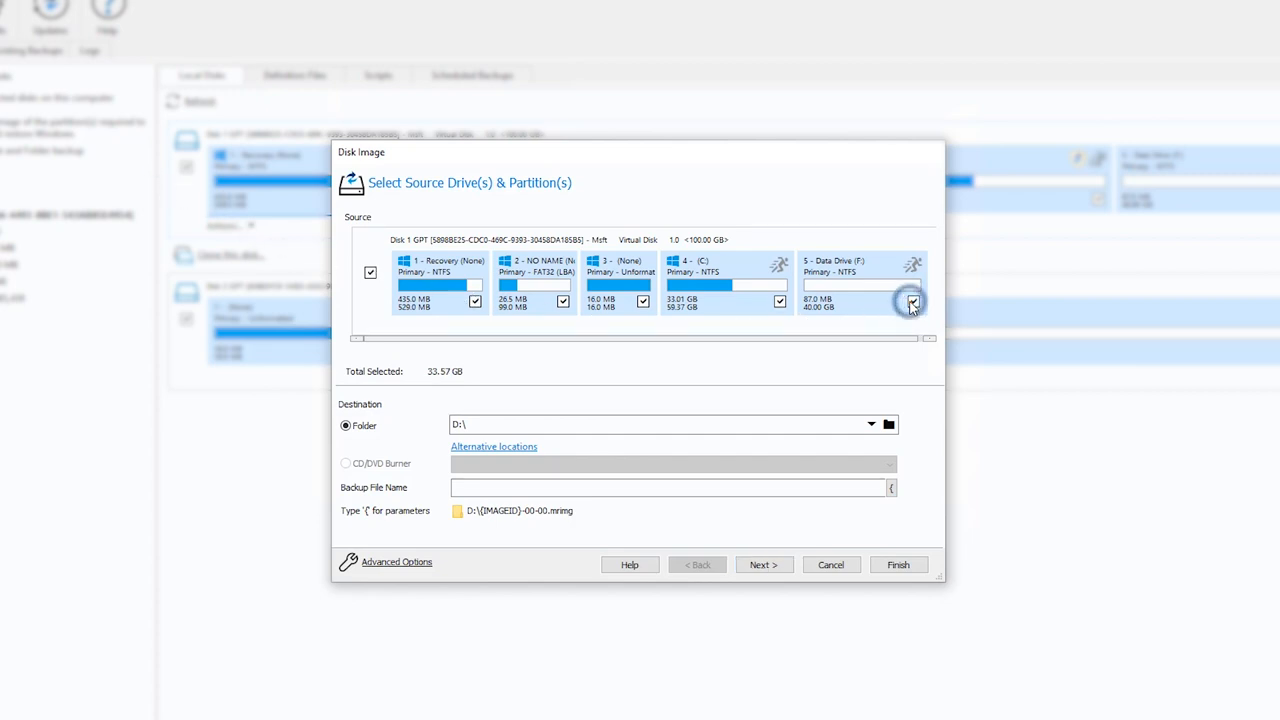
left_click(911, 303)
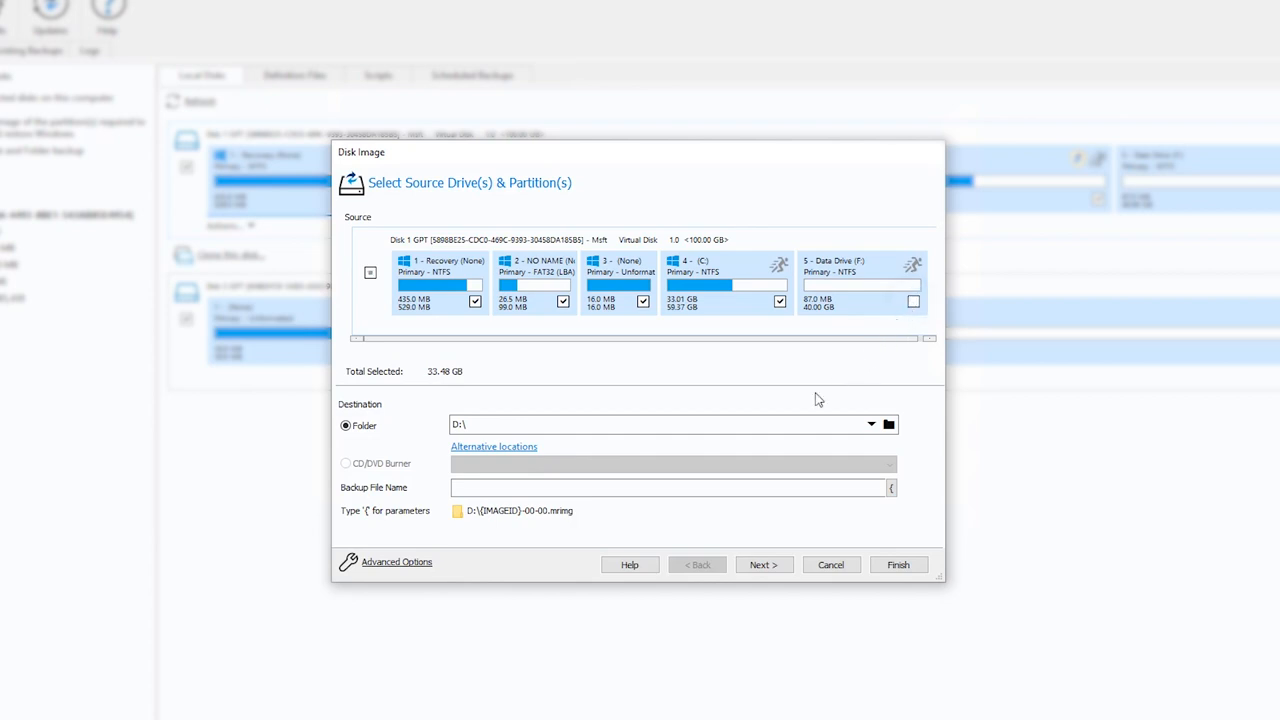
left_click(670, 424)
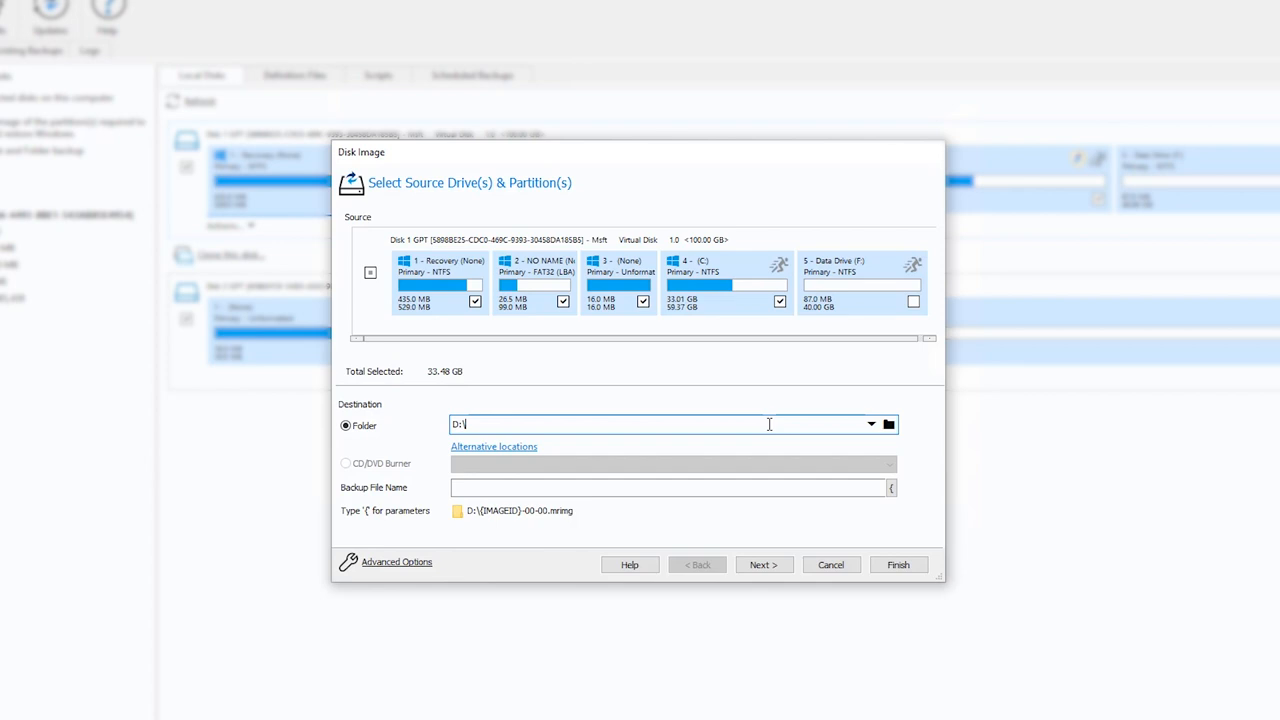
mouse_move(733, 486)
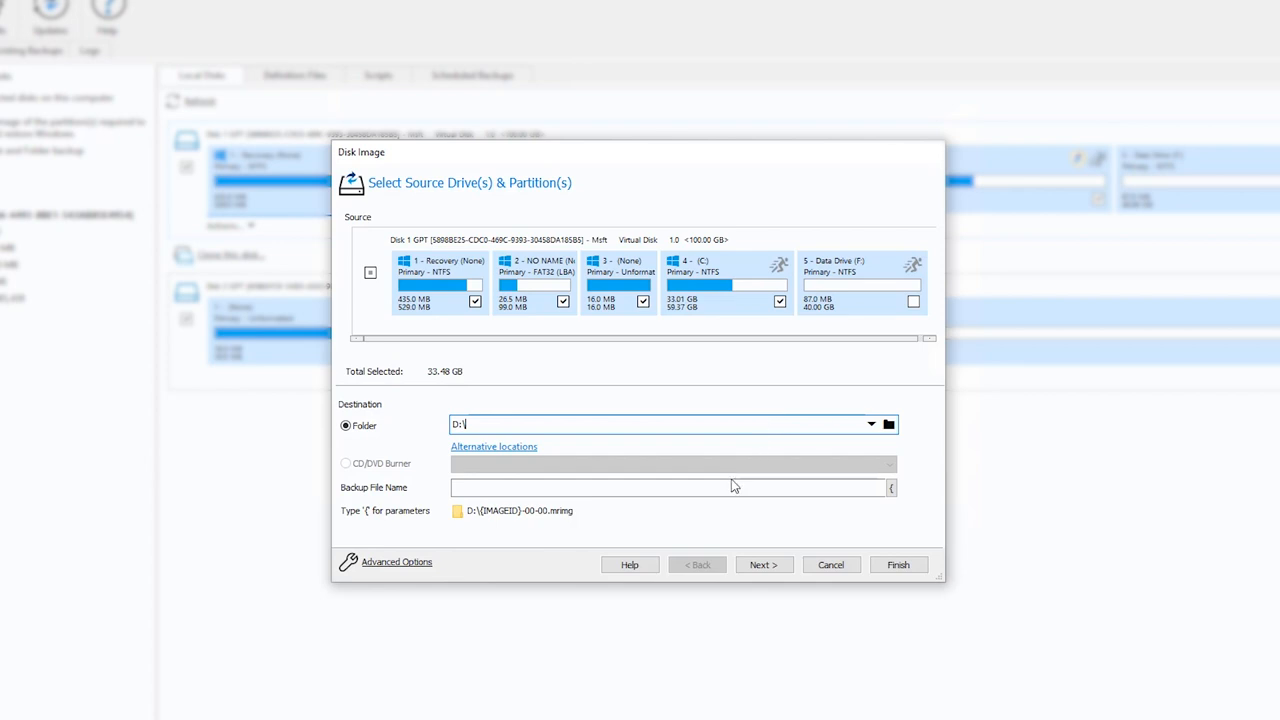
mouse_move(396, 561)
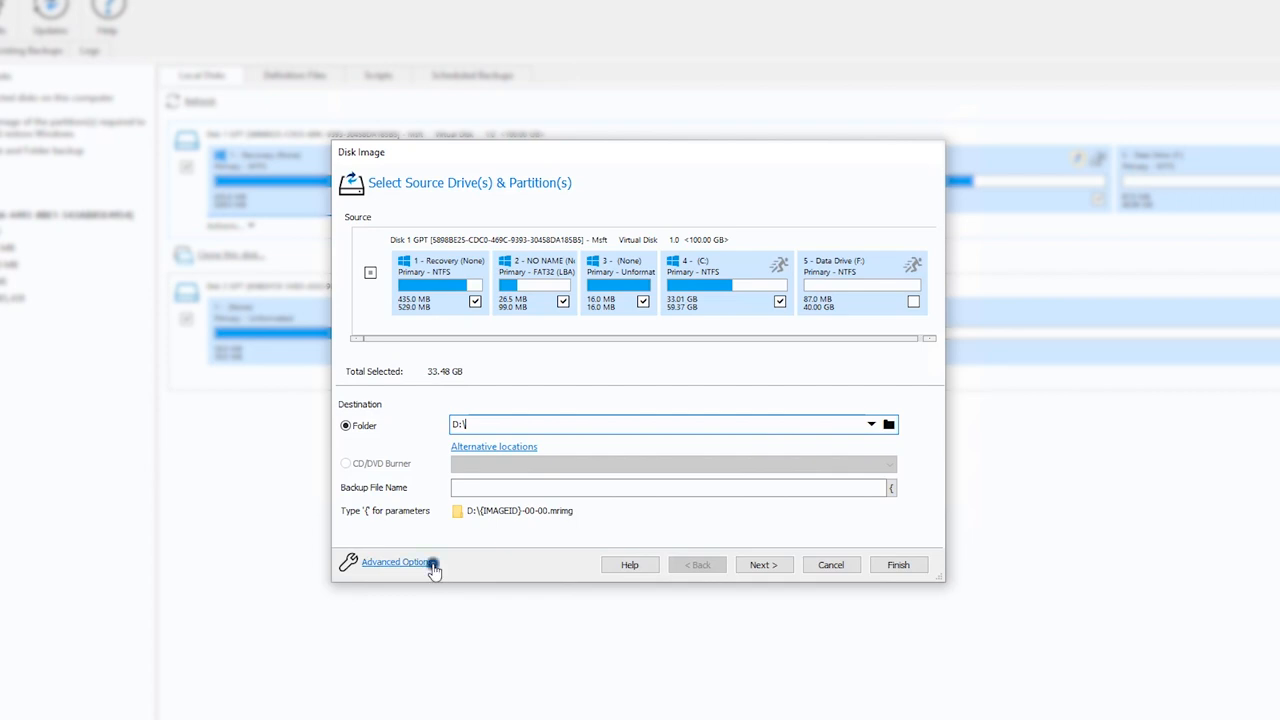
left_click(395, 561)
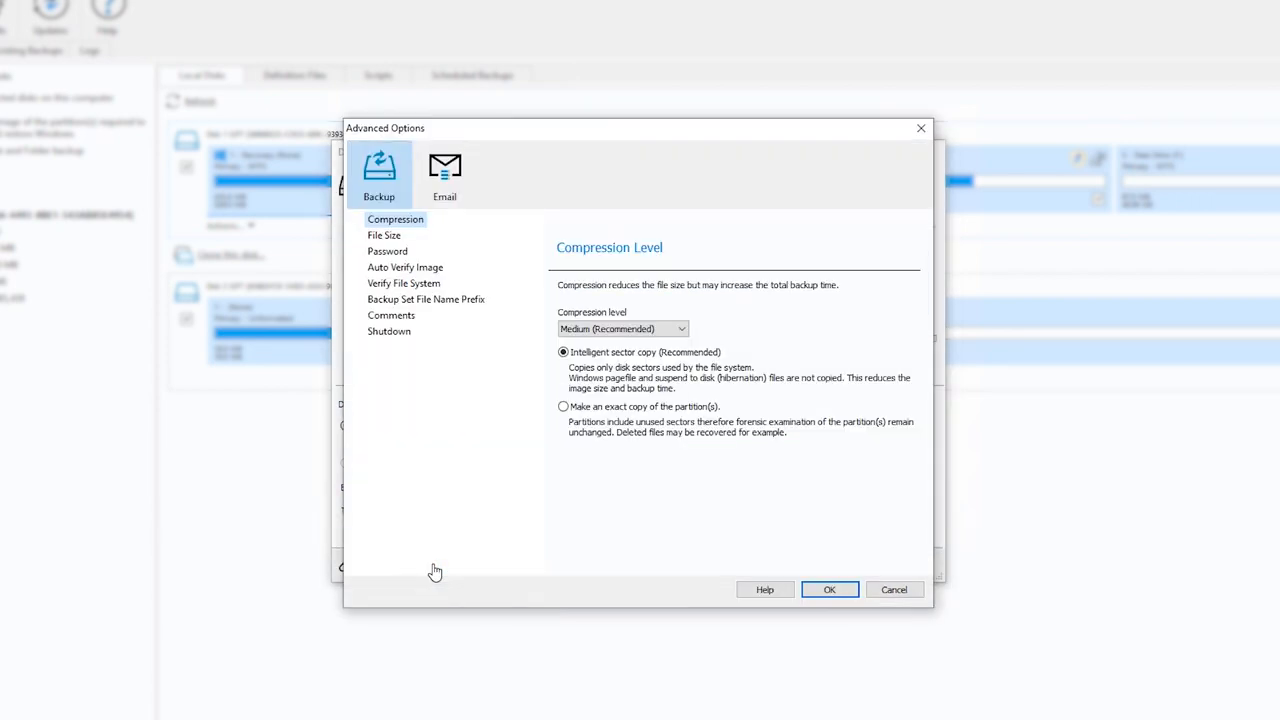
mouse_move(673, 538)
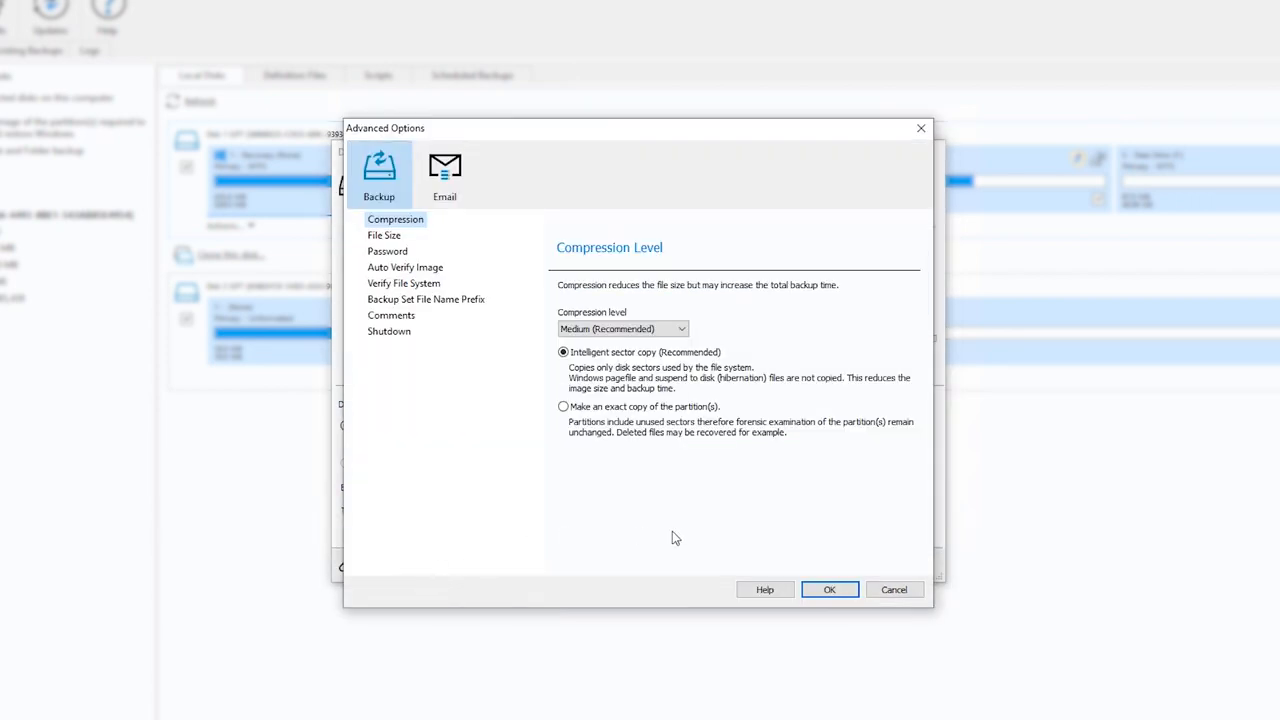
left_click(829, 589)
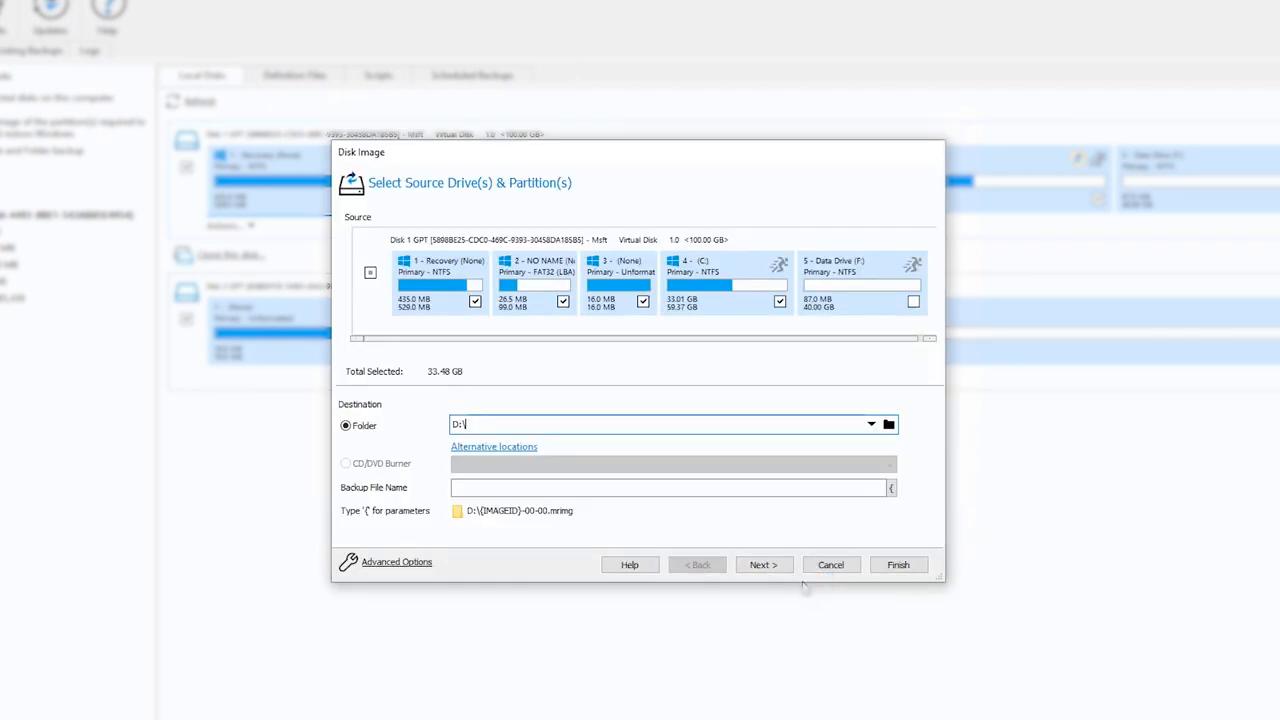
Choose the Grandfather, Father, Son template and retain 4 full backups by count.
left_click(763, 564)
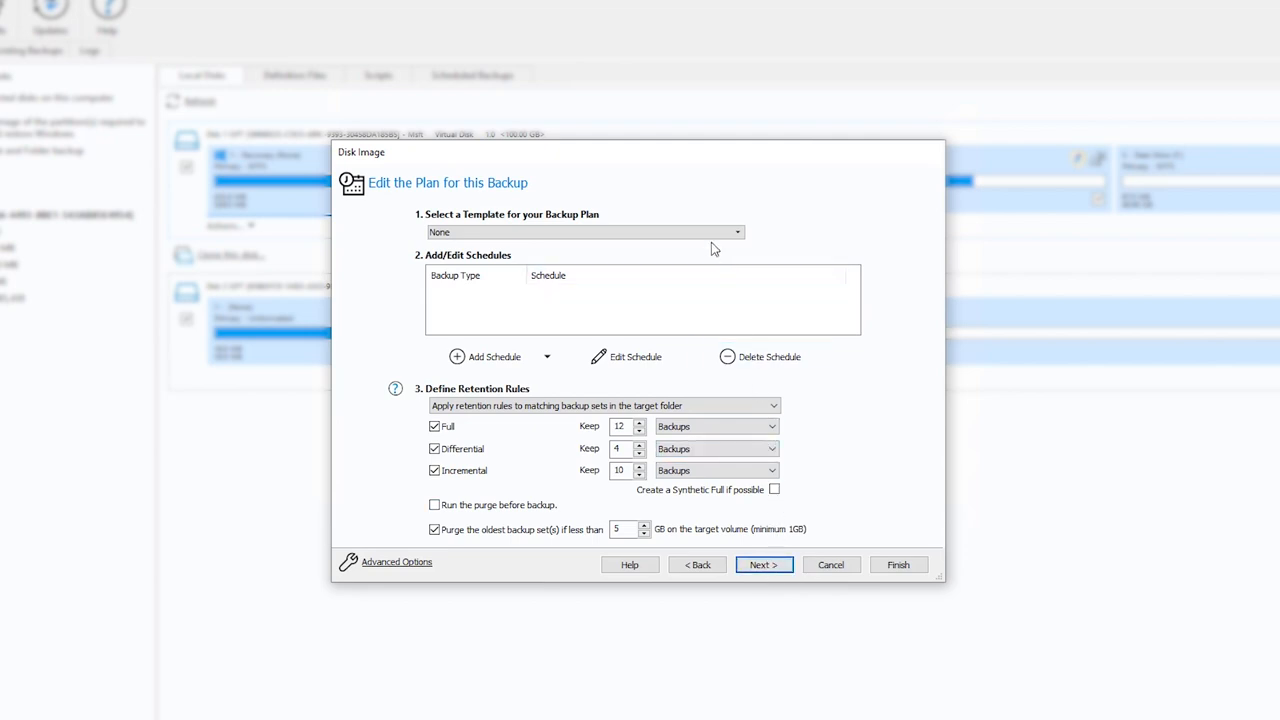
left_click(737, 232)
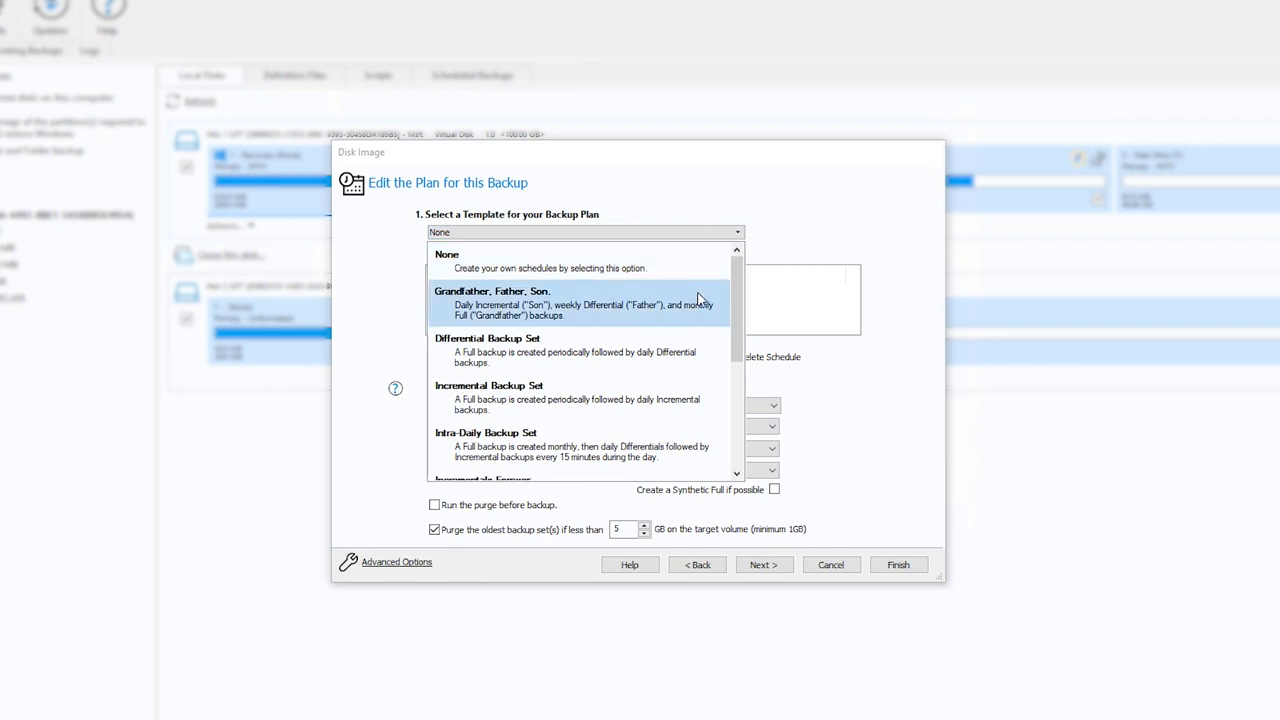
left_click(492, 302)
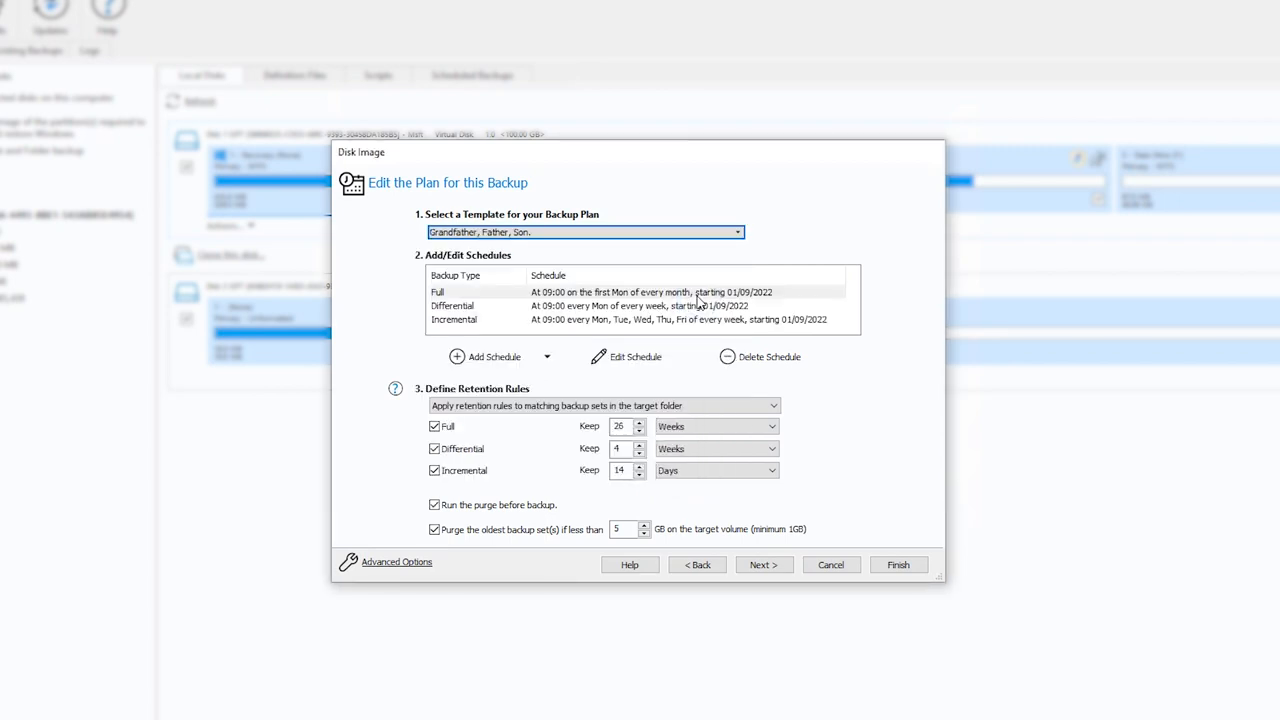
mouse_move(728, 341)
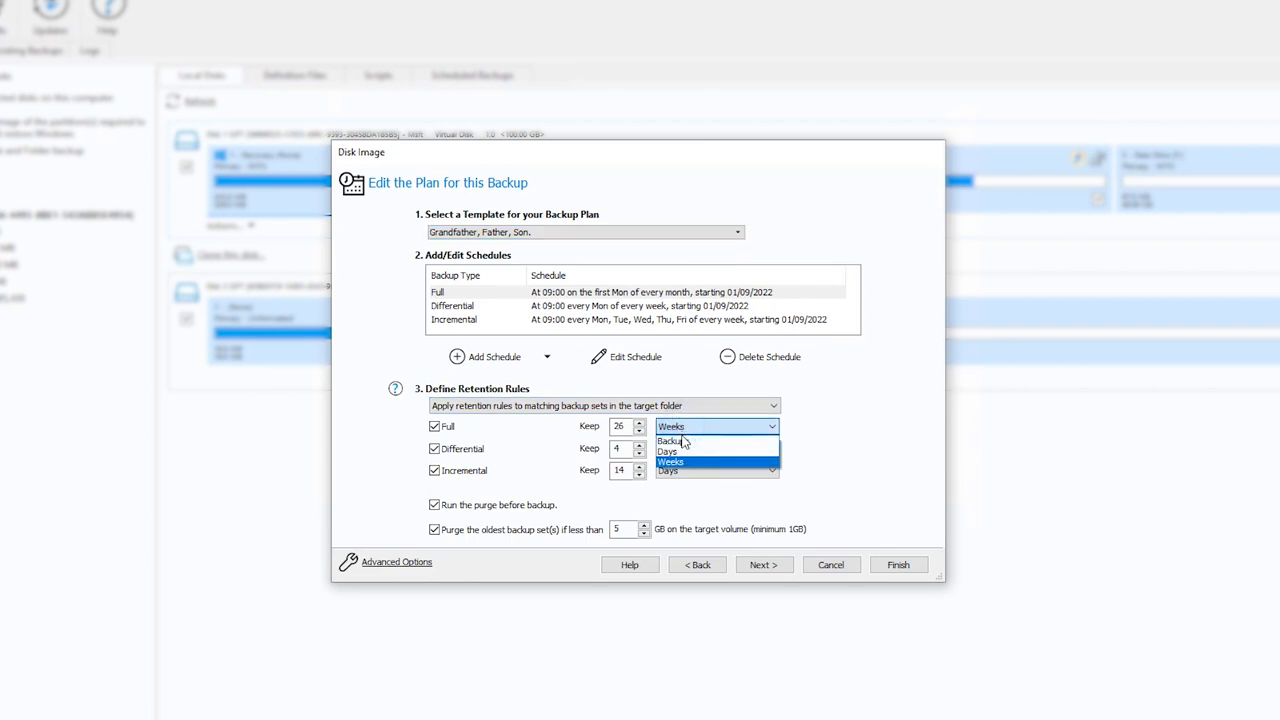
left_click(674, 440)
type("4")
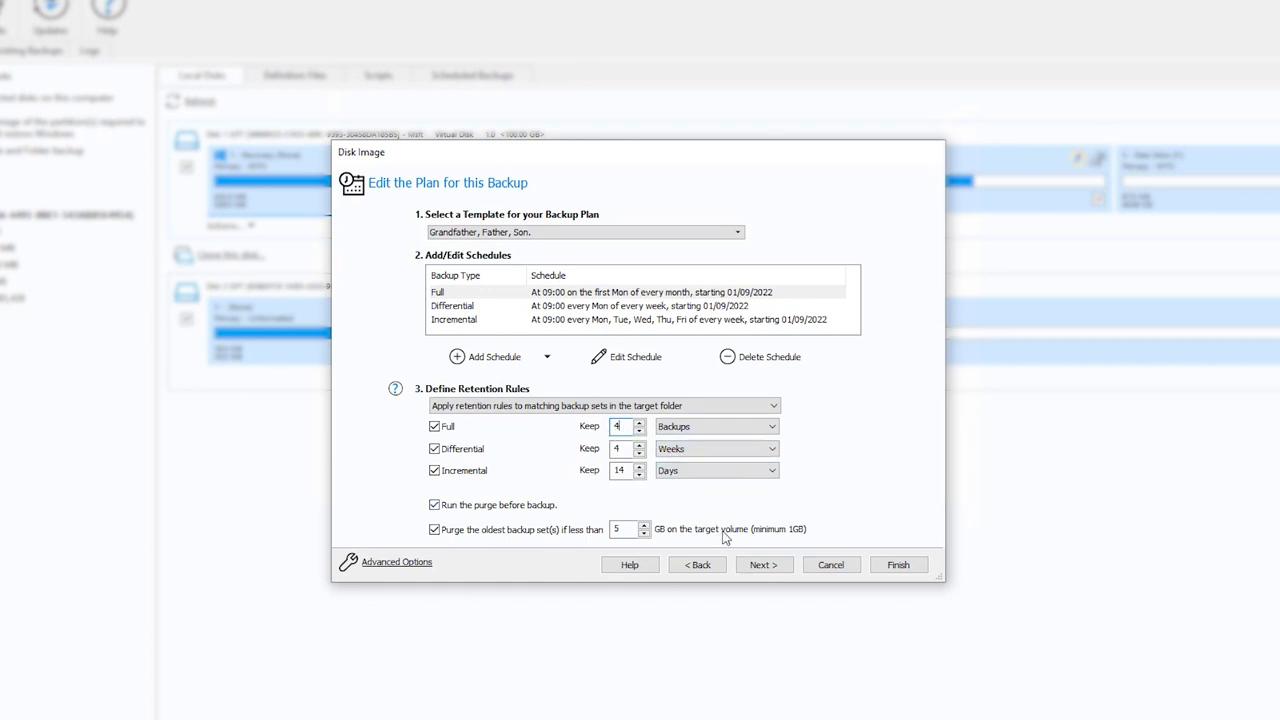
Scroll through the backup summary and finish the disk image wizard.
left_click(763, 564)
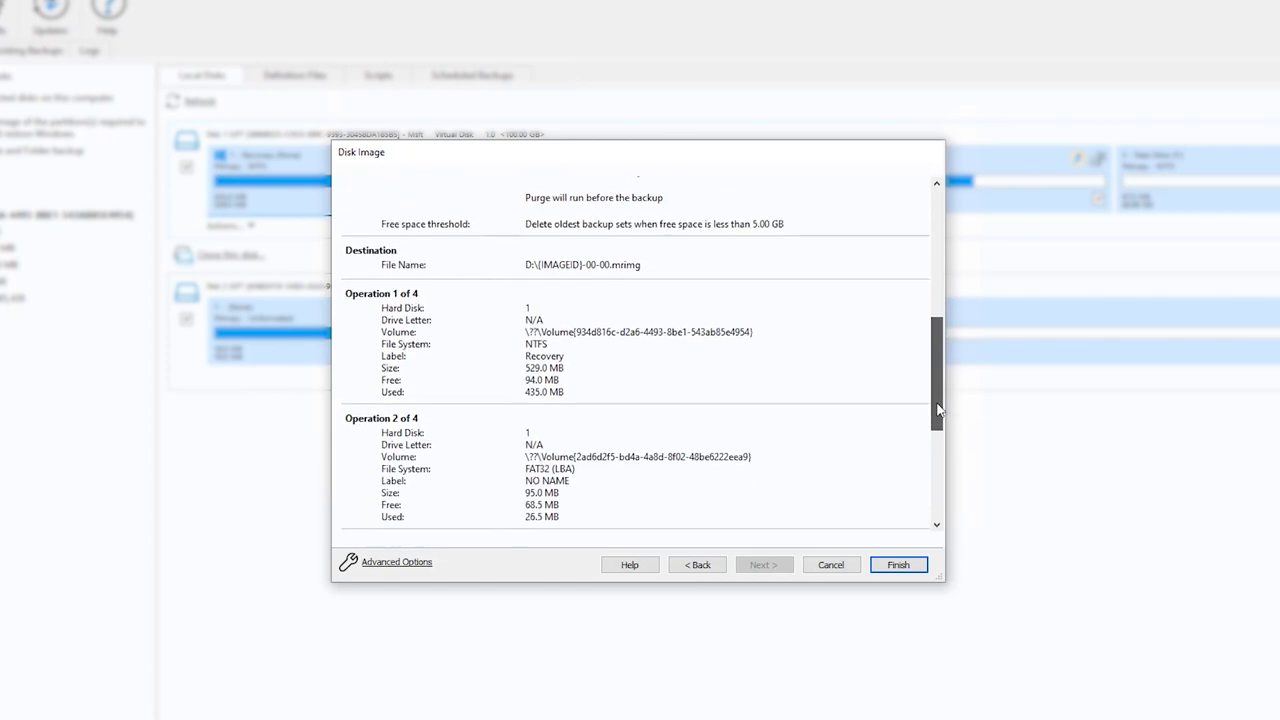
scroll("down", 3)
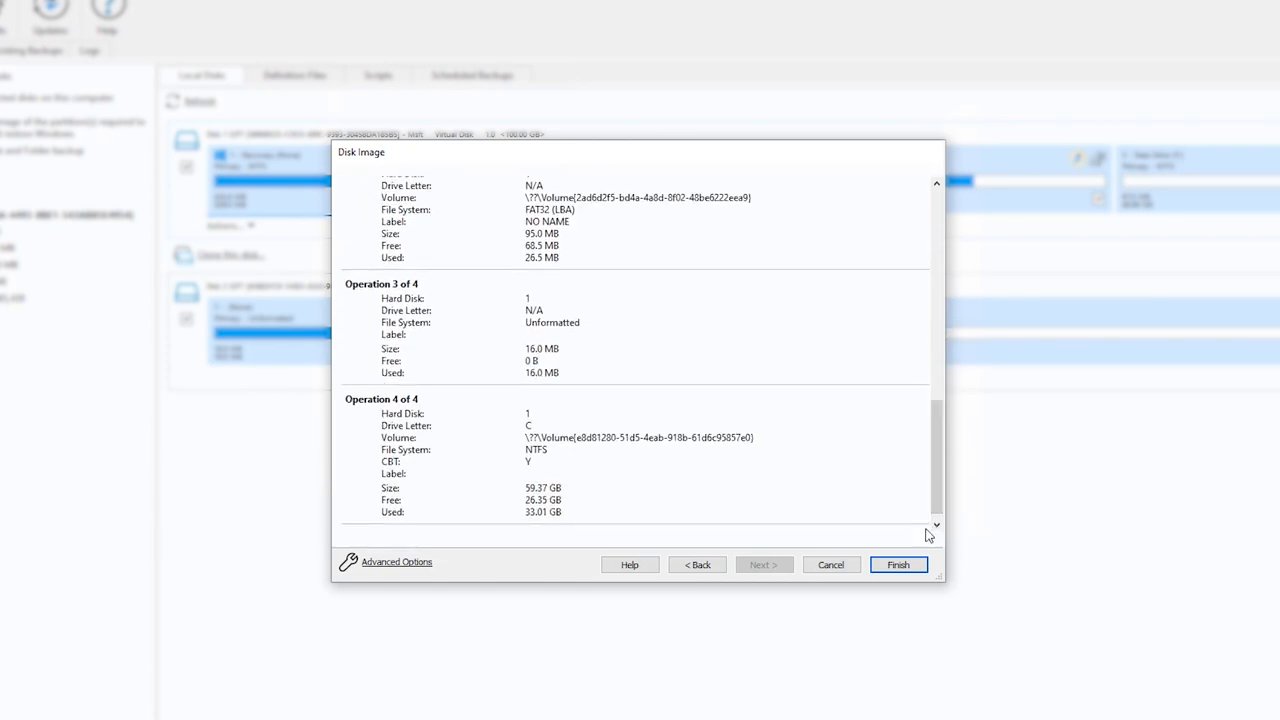
left_click(897, 564)
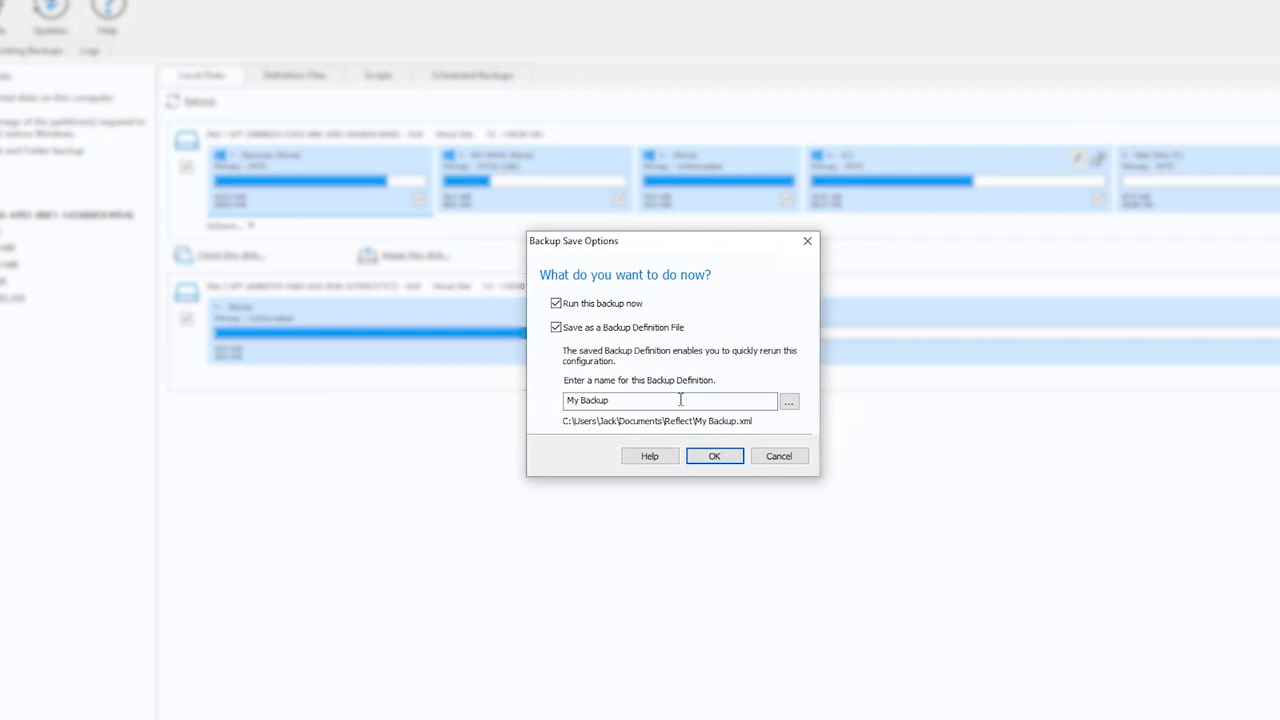
Run the backup now as 'My Backup', then dismiss the completion message and progress window.
left_click(714, 456)
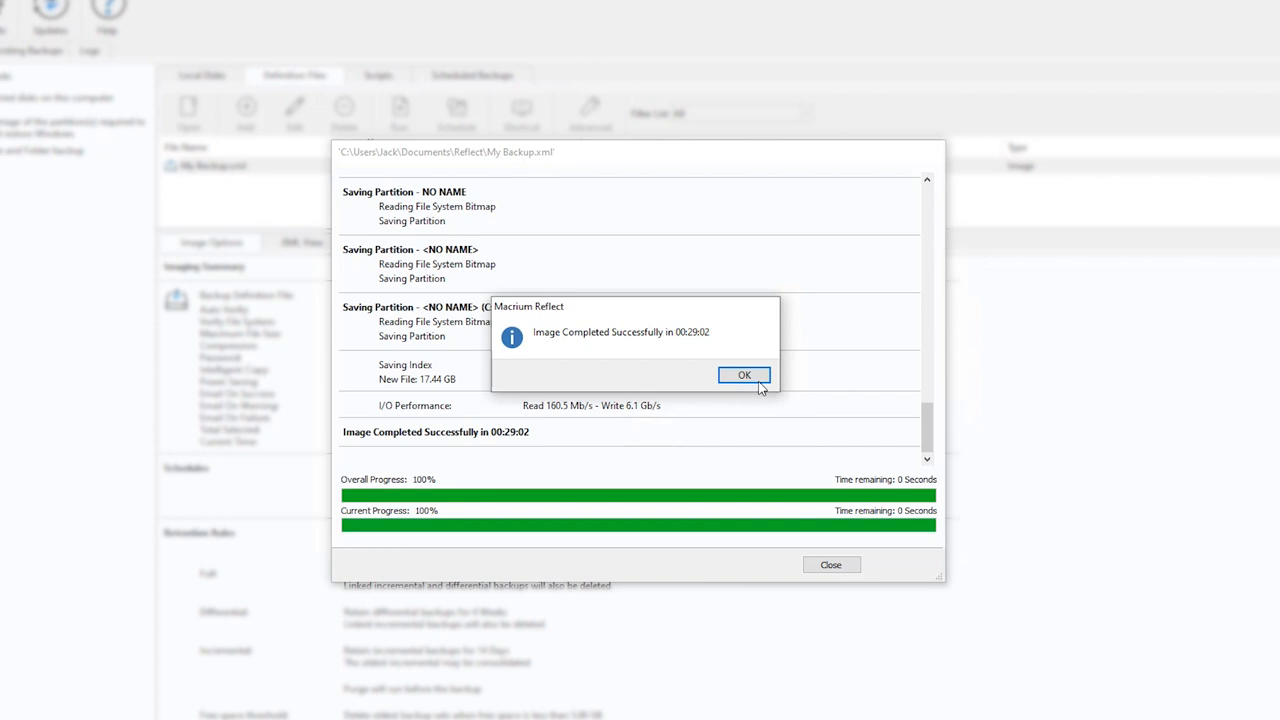
left_click(744, 374)
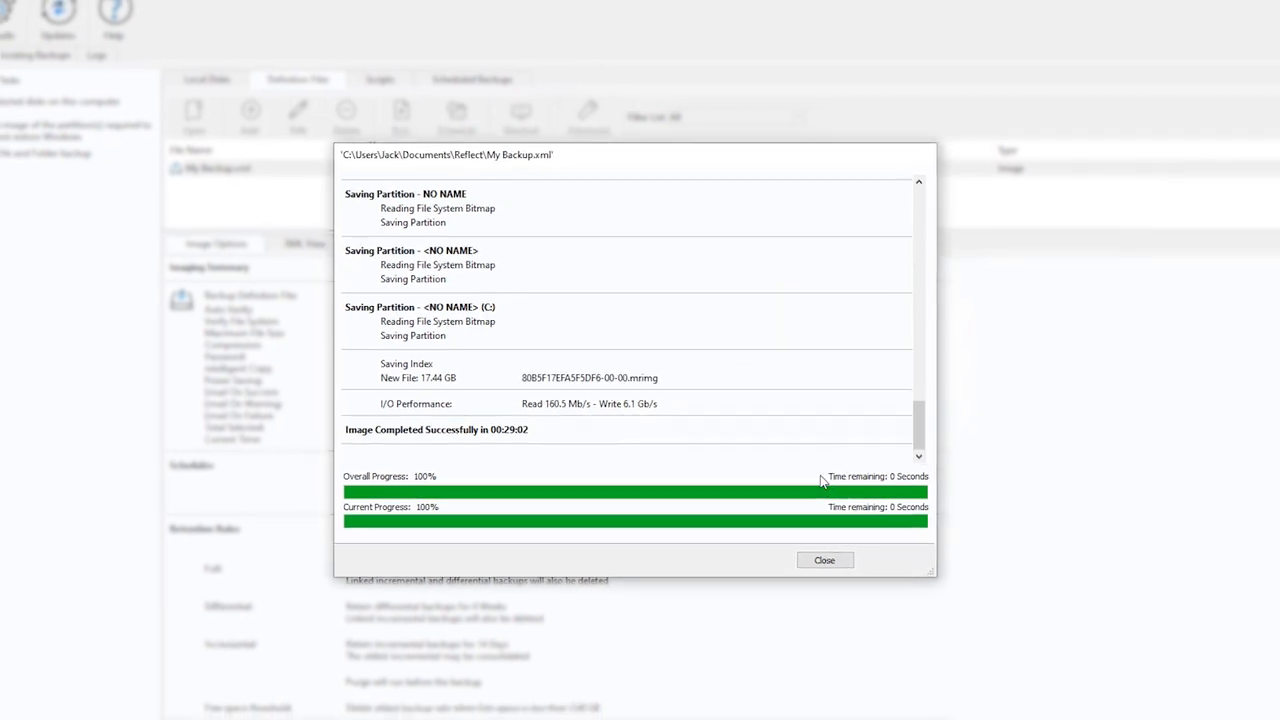
left_click(824, 560)
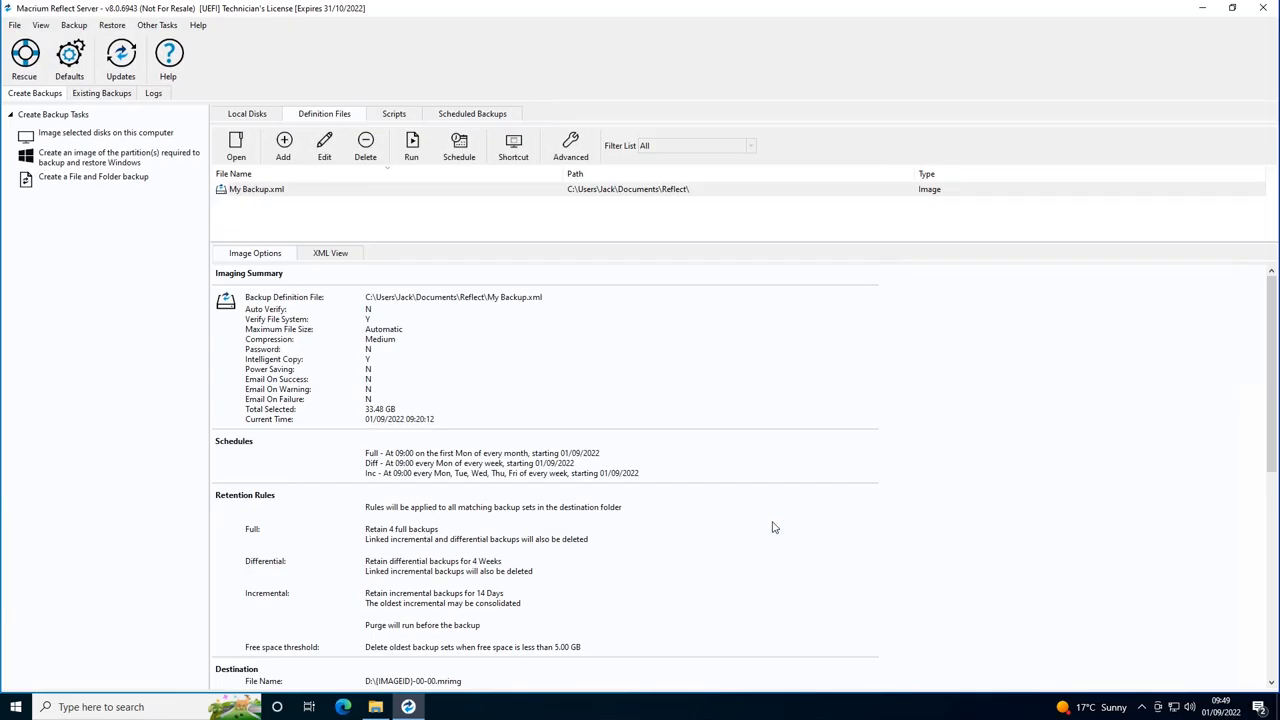
mouse_move(471, 596)
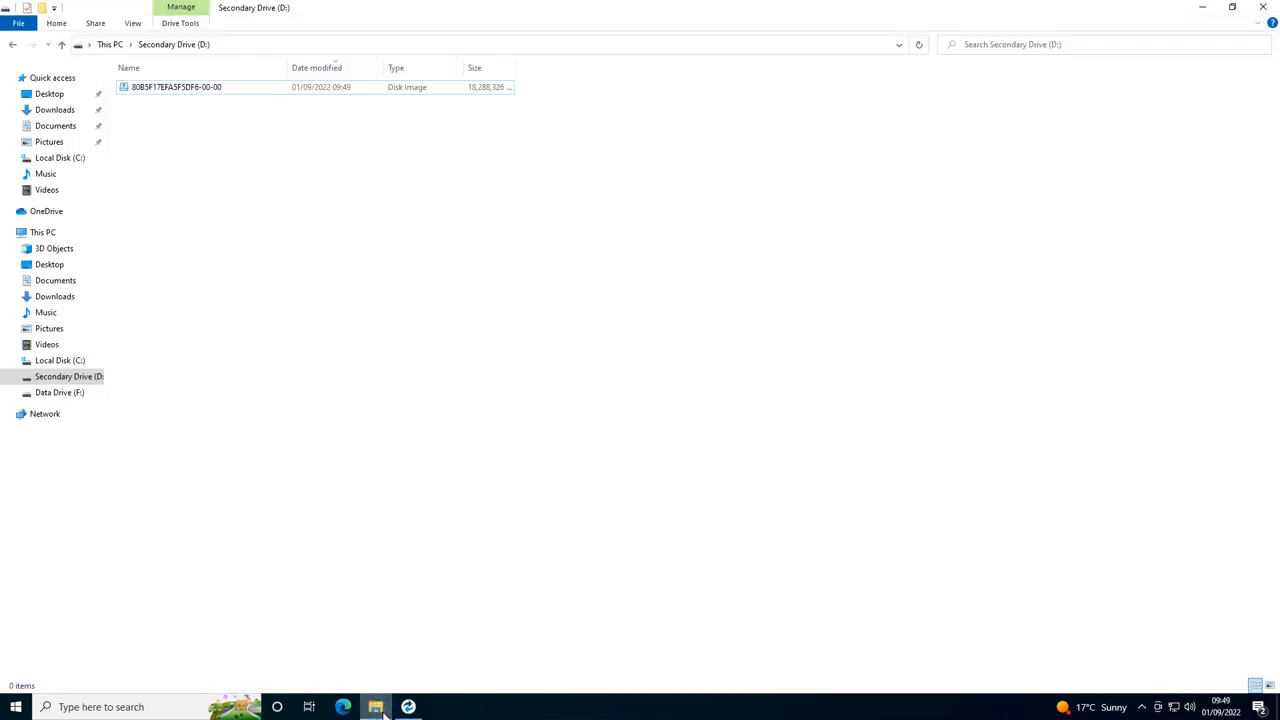
mouse_move(466, 209)
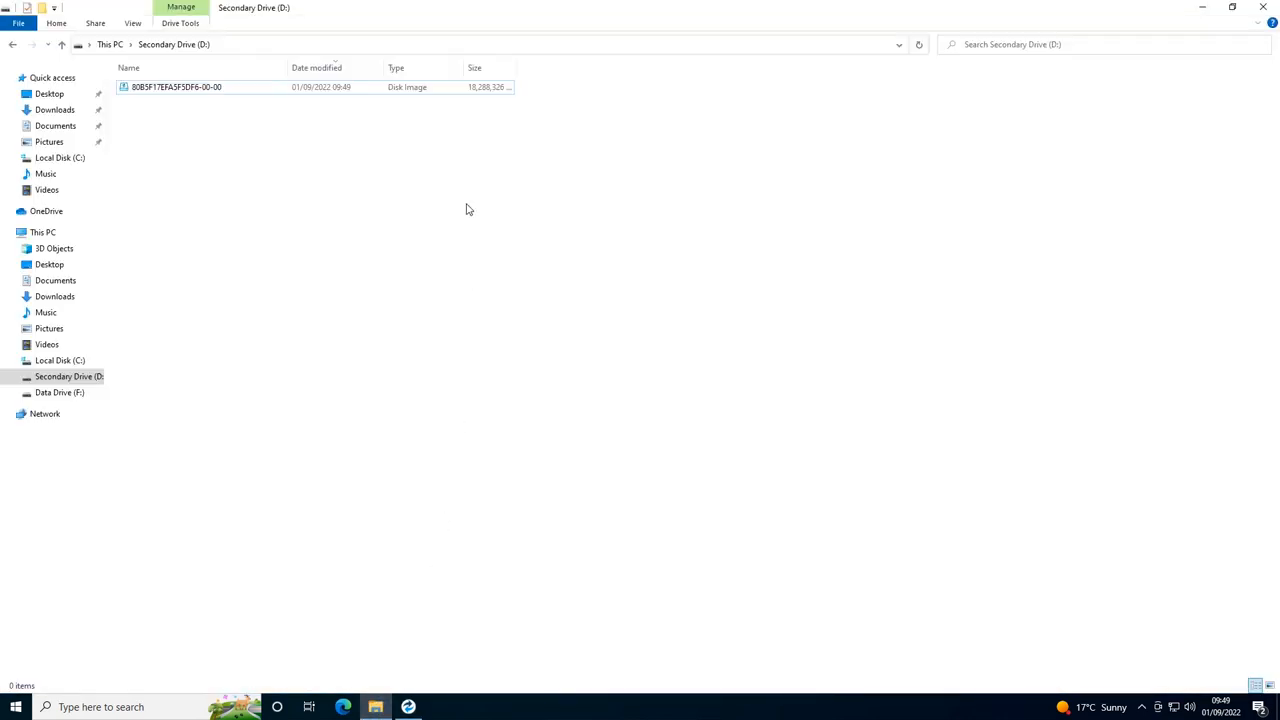
Browse to Secondary Drive (D:) in File Explorer to see the image file.
left_click(177, 87)
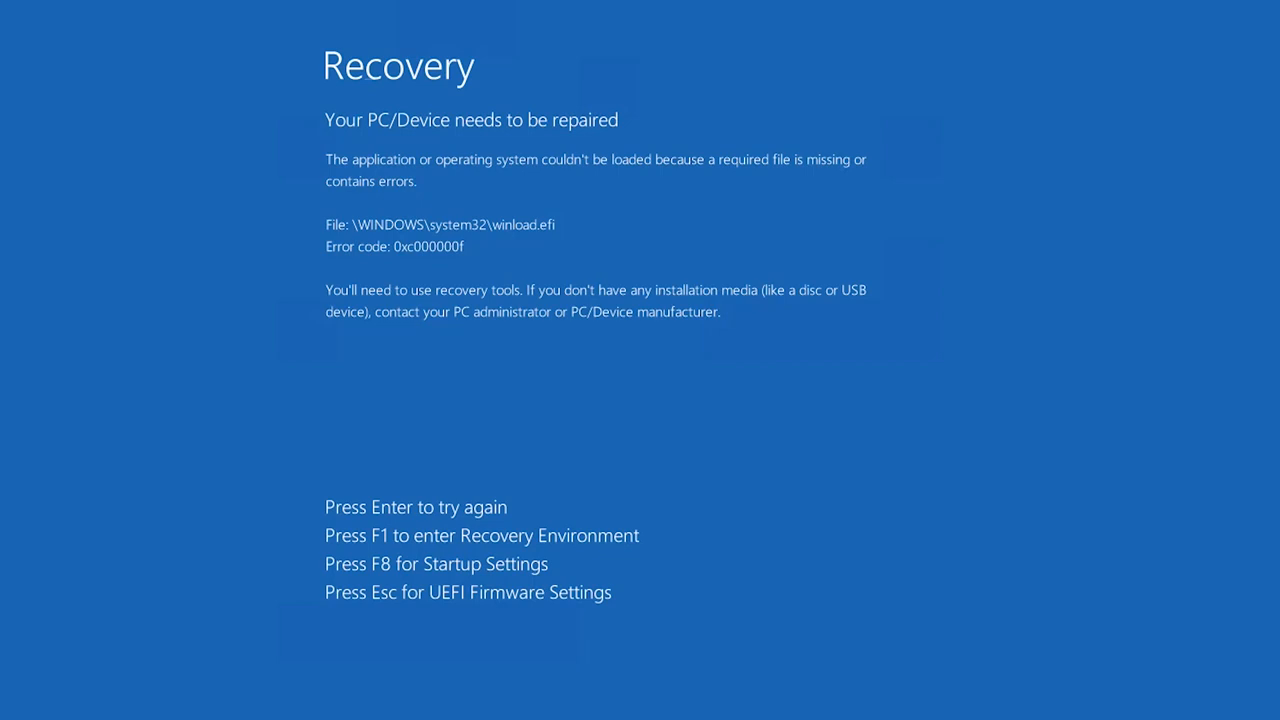
Leave the winload.efi 0xc000000f recovery screen with F1 to boot other media.
key("f1")
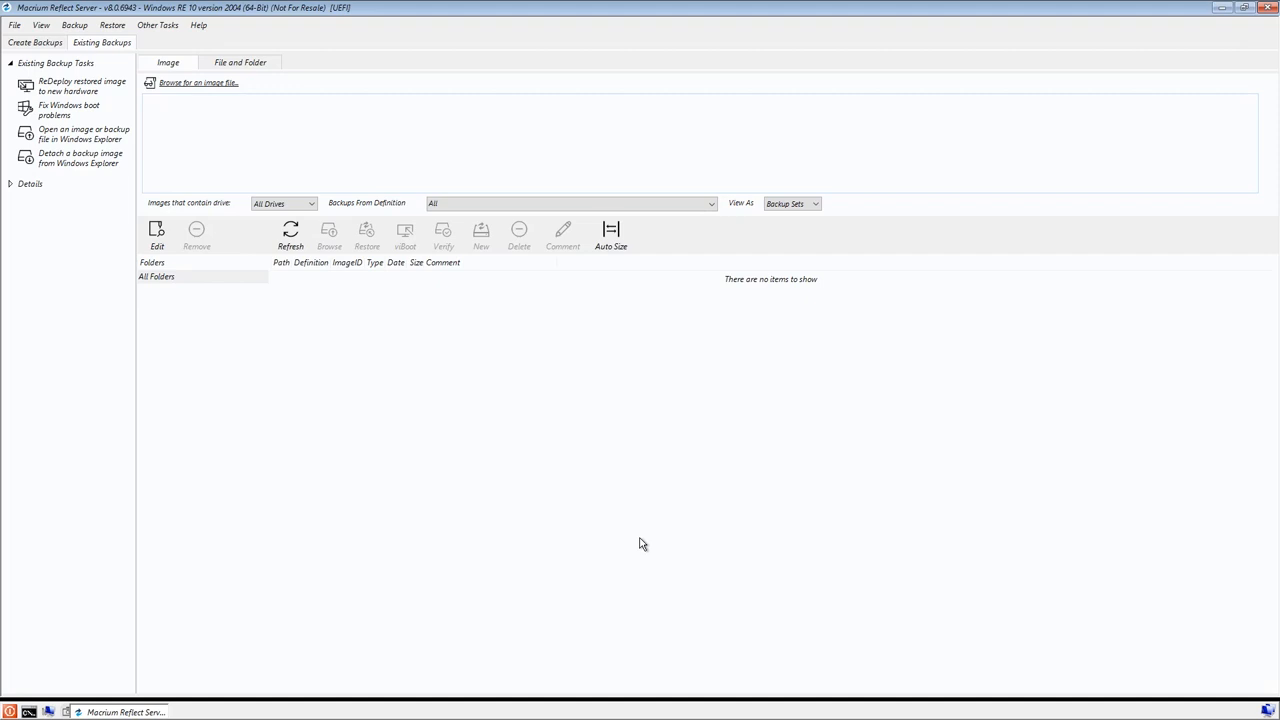
mouse_move(182, 276)
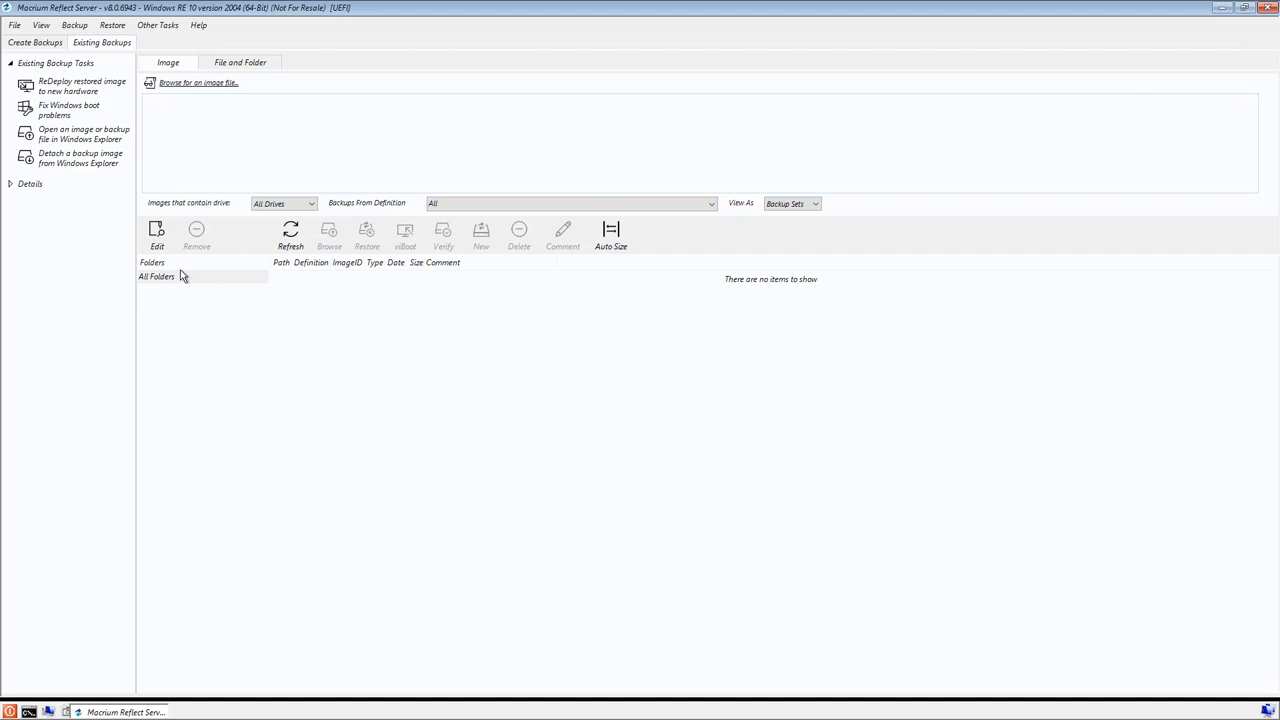
left_click(157, 235)
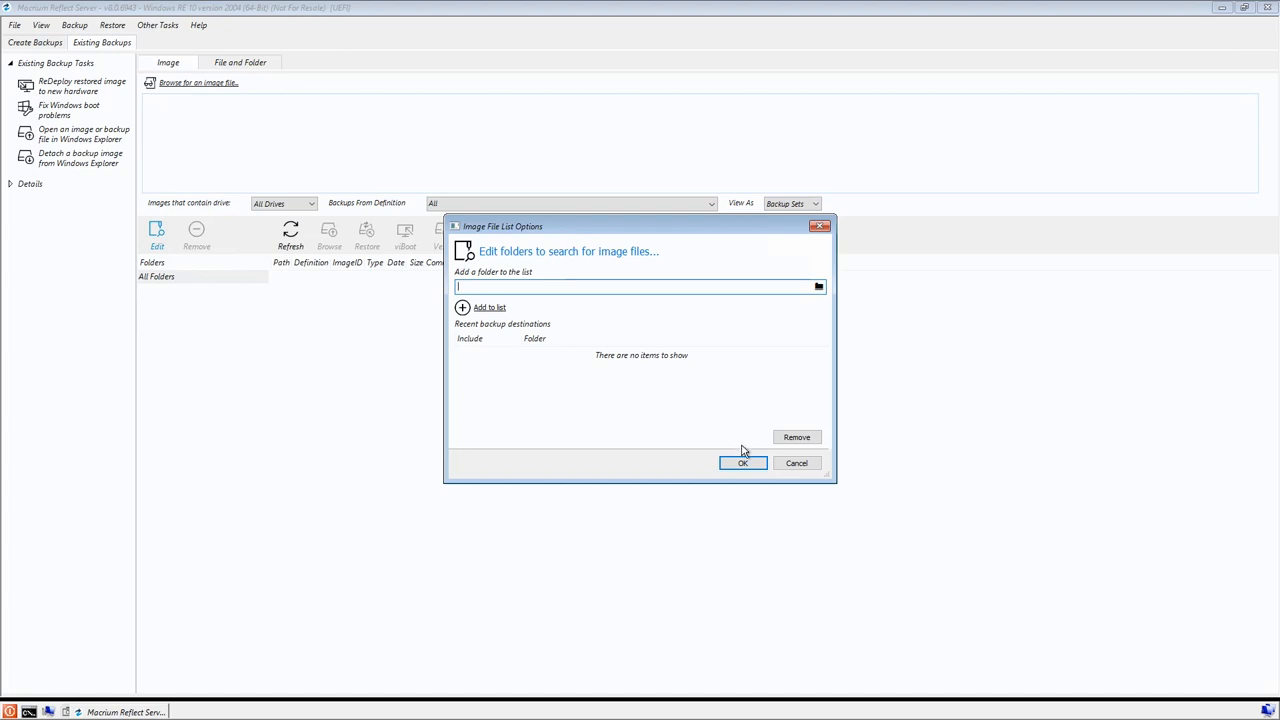
left_click(742, 462)
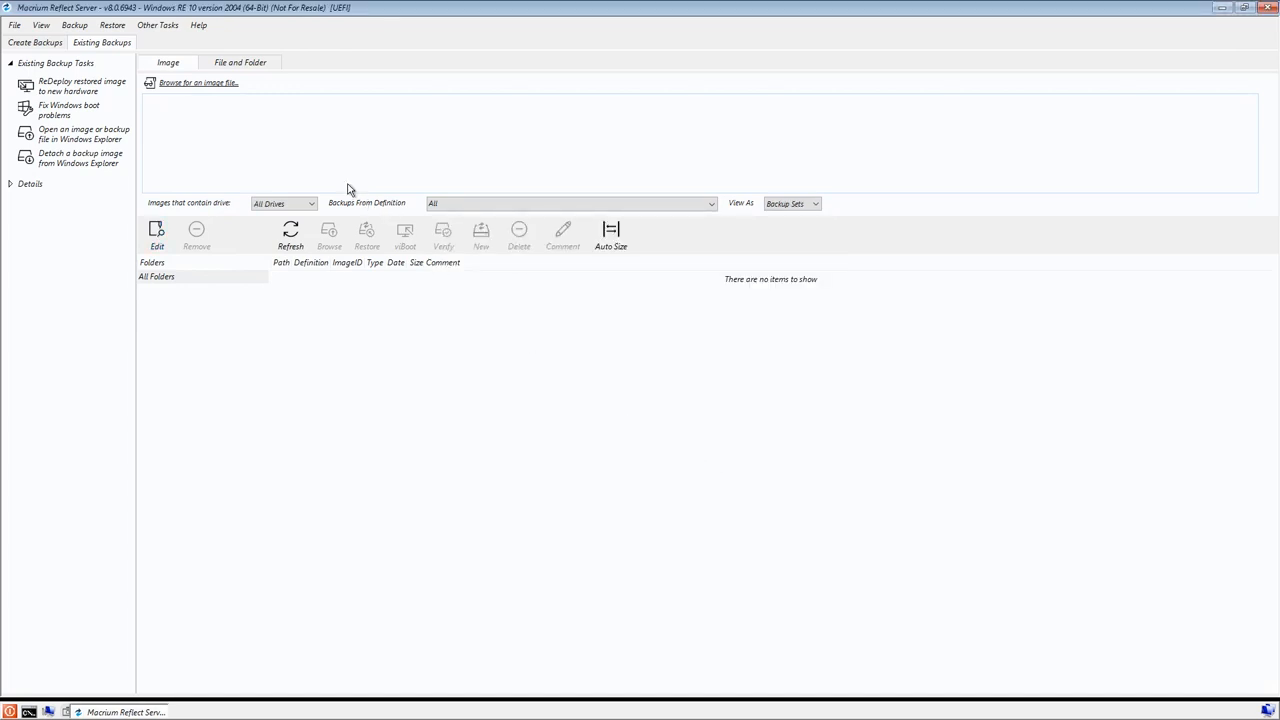
Browse Secondary Drive (D:), skipping network mapping, and load the My Backup .mrimg image.
left_click(198, 83)
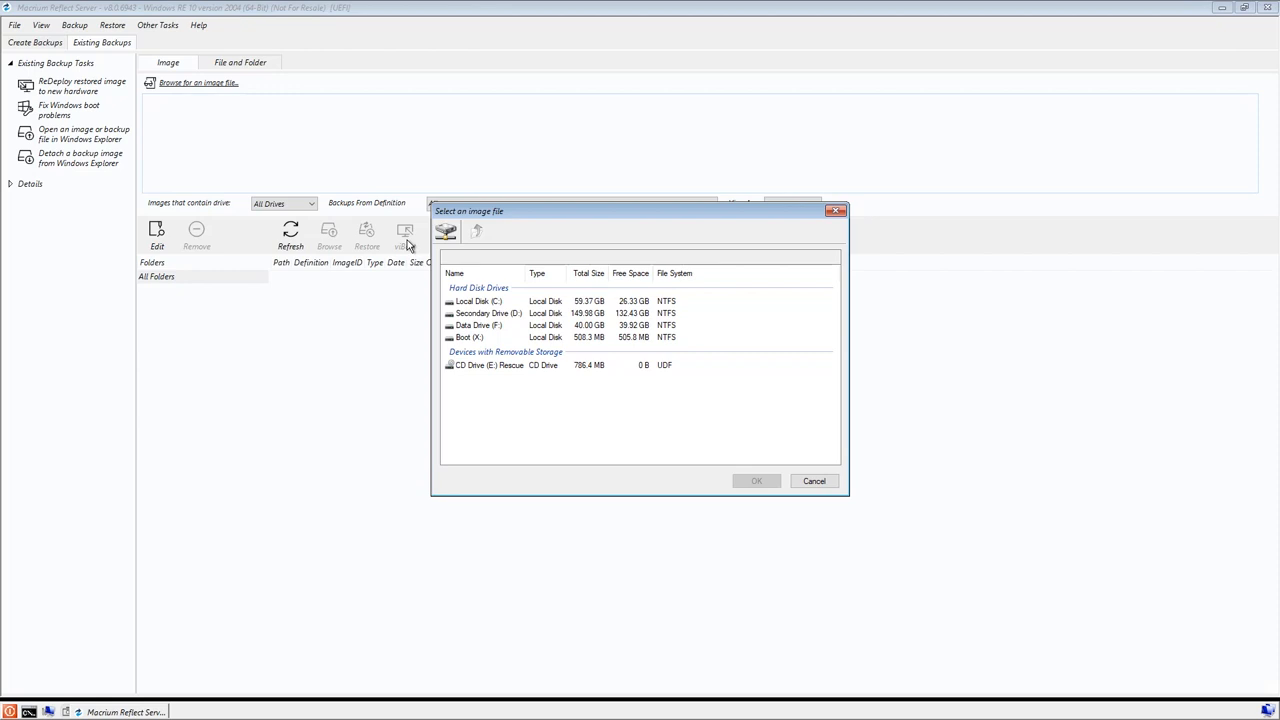
left_click(445, 231)
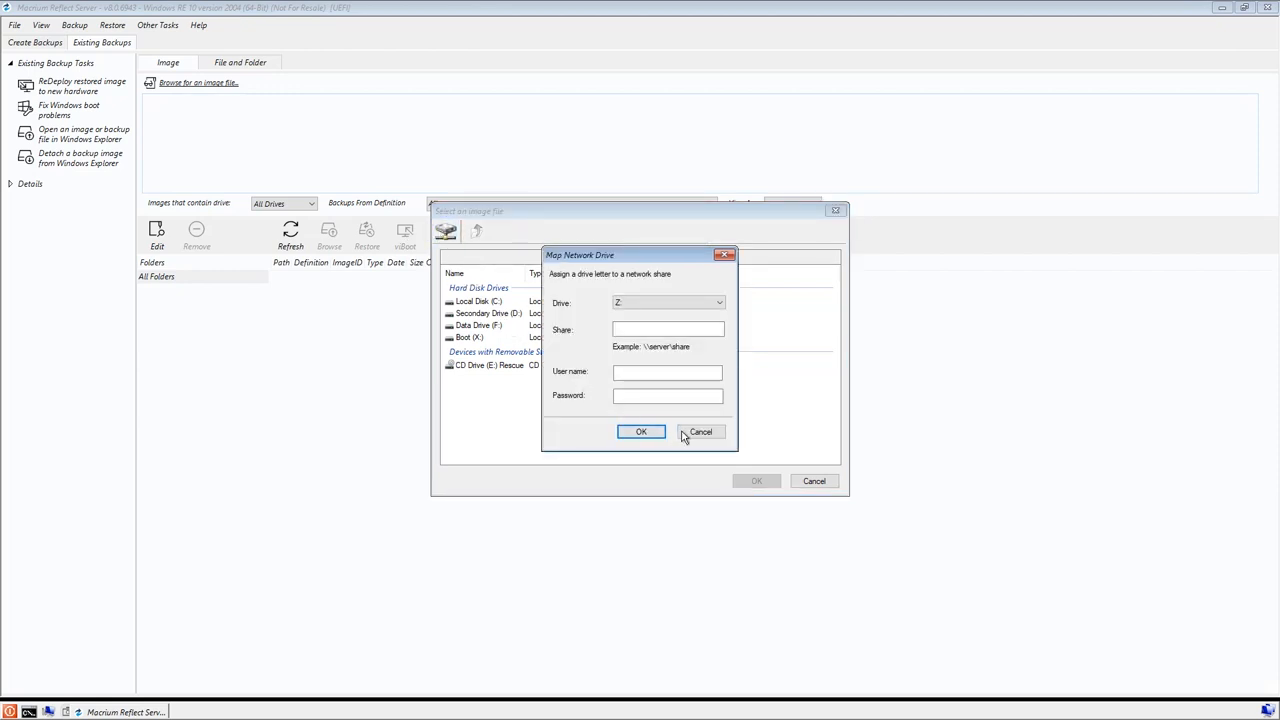
left_click(700, 431)
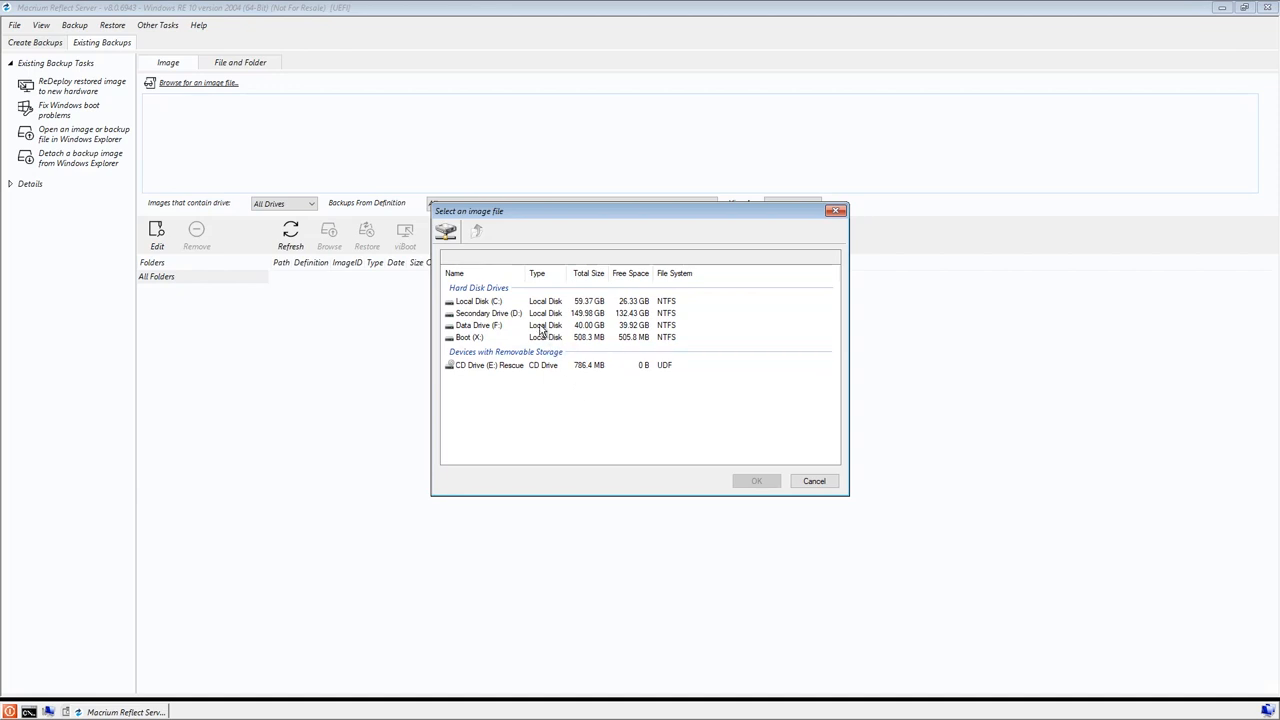
double_click(480, 313)
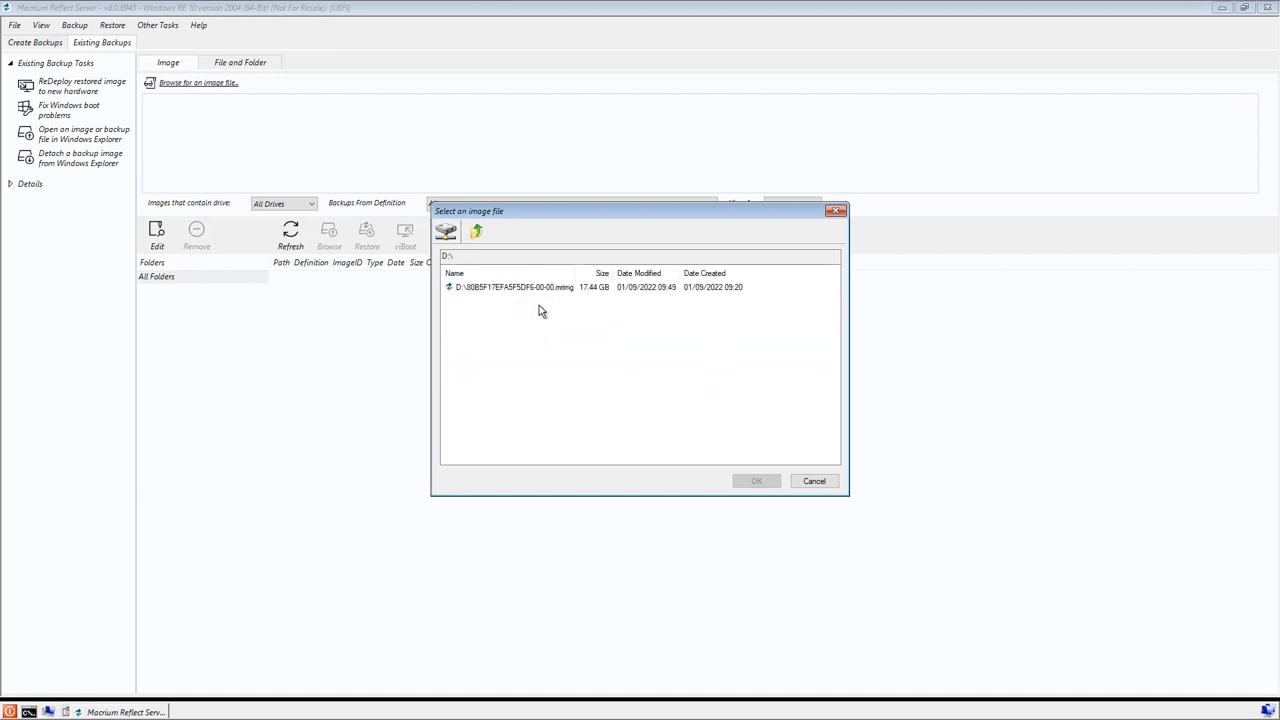
left_click(513, 287)
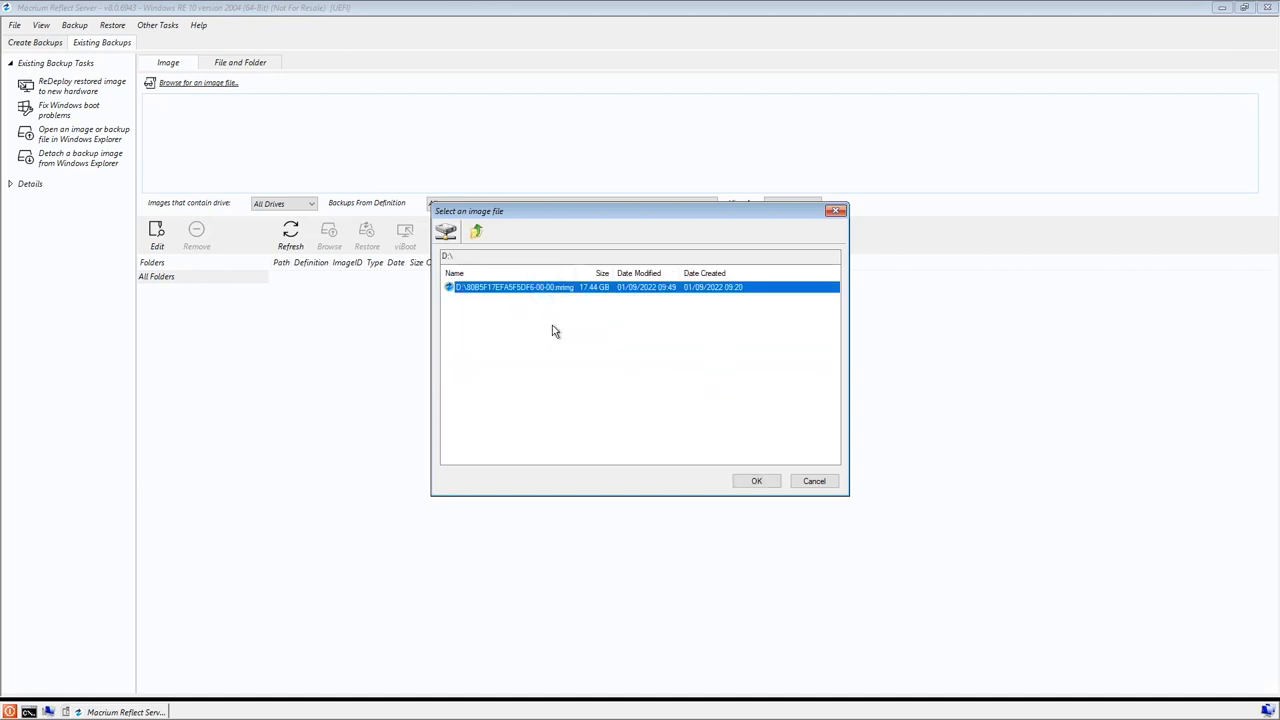
left_click(757, 481)
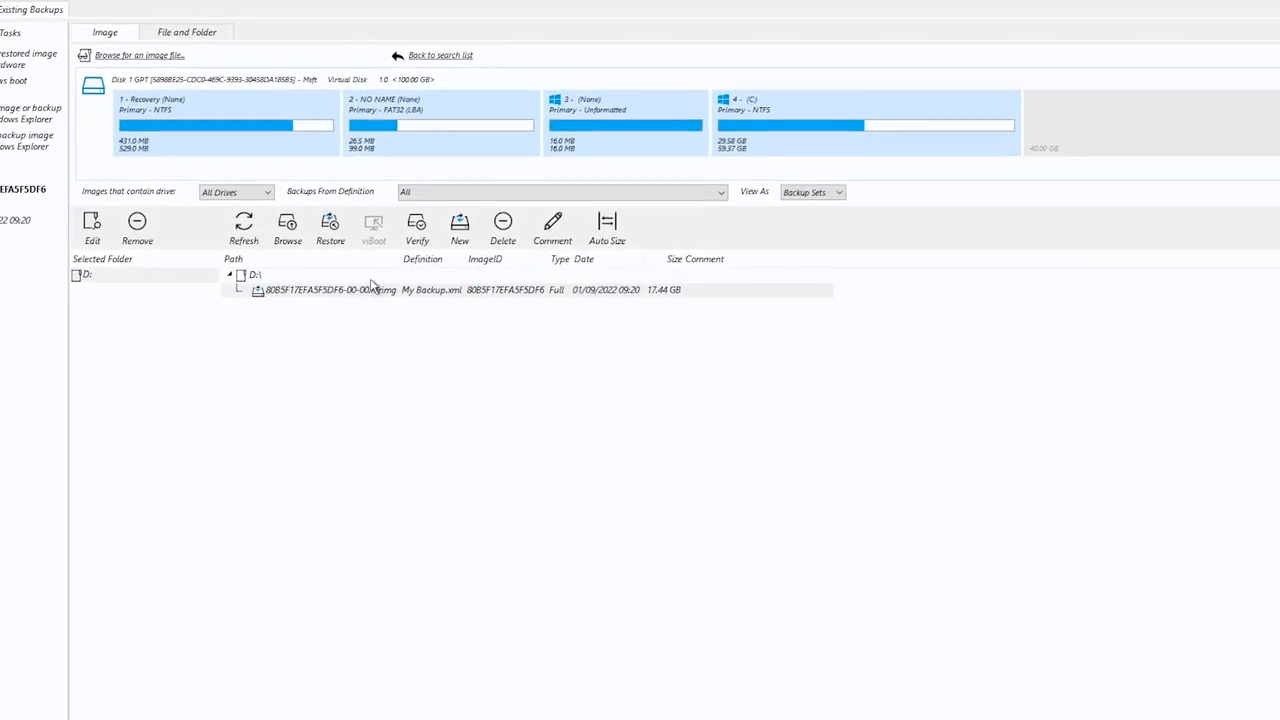
Open the restore wizard for the loaded My Backup image.
left_click(330, 228)
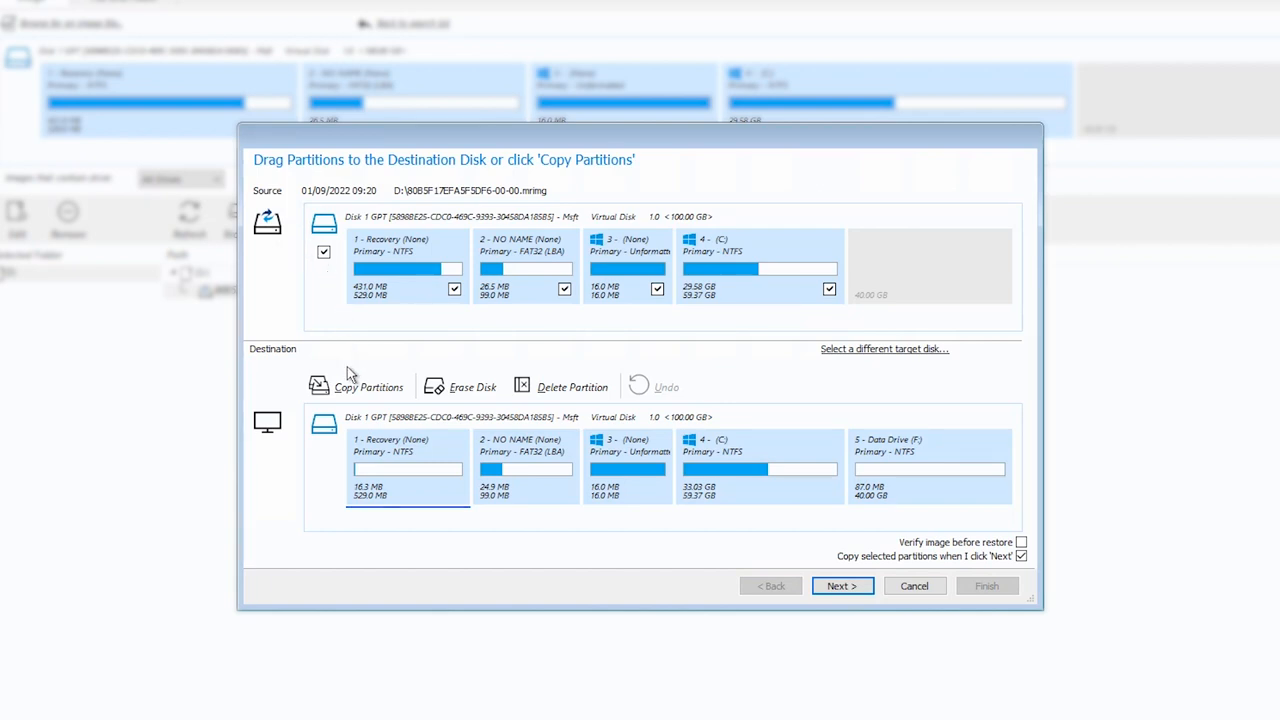
Copy all four image partitions onto Disk 1 and continue to the summary.
left_click(368, 387)
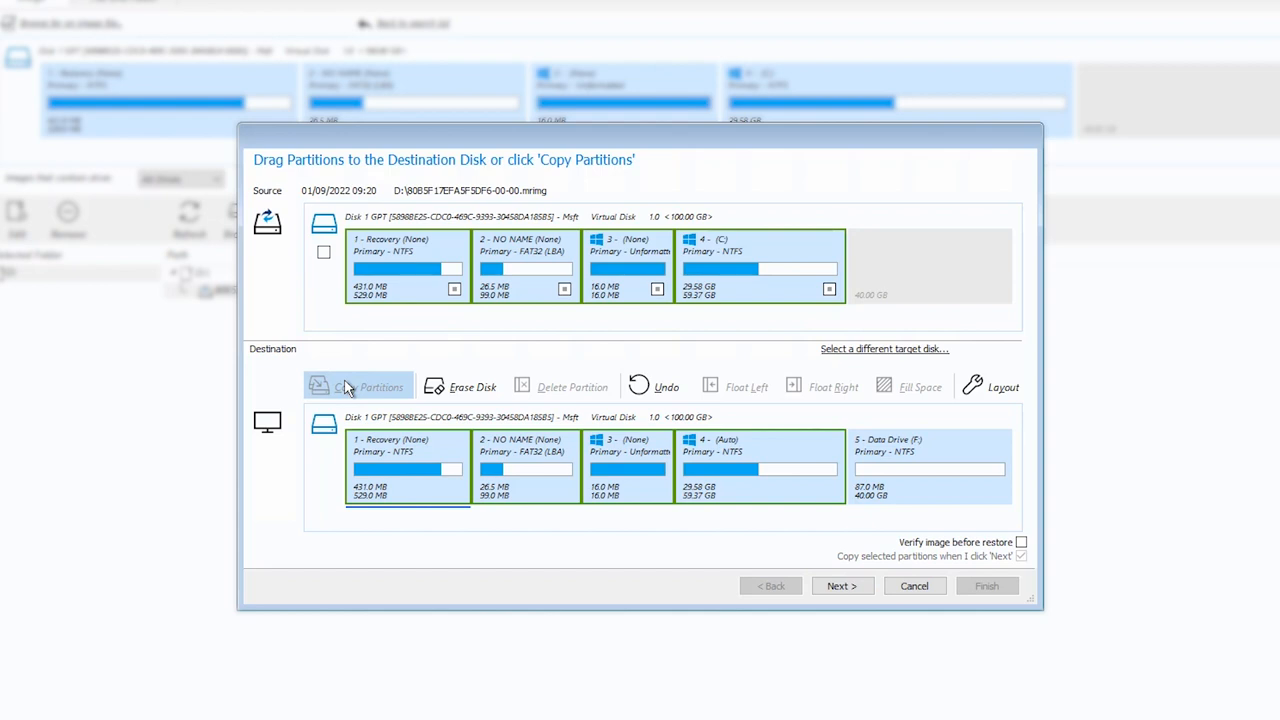
mouse_move(406, 428)
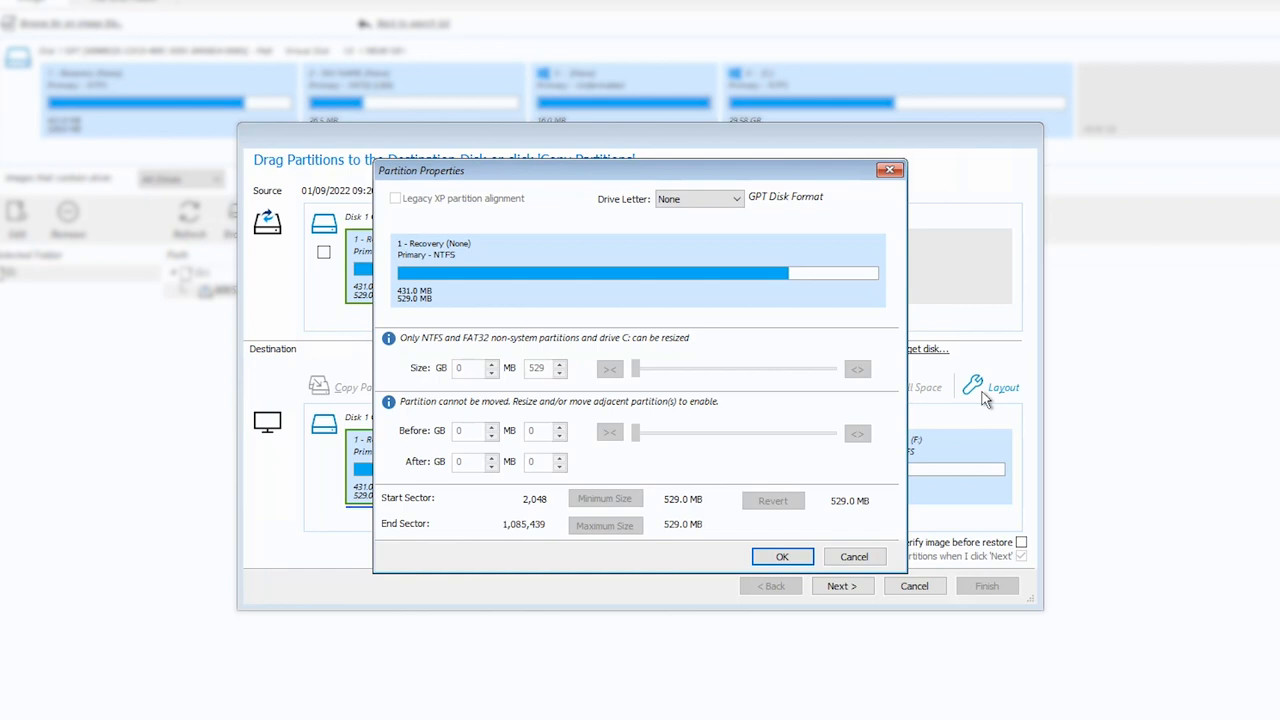
mouse_move(866, 529)
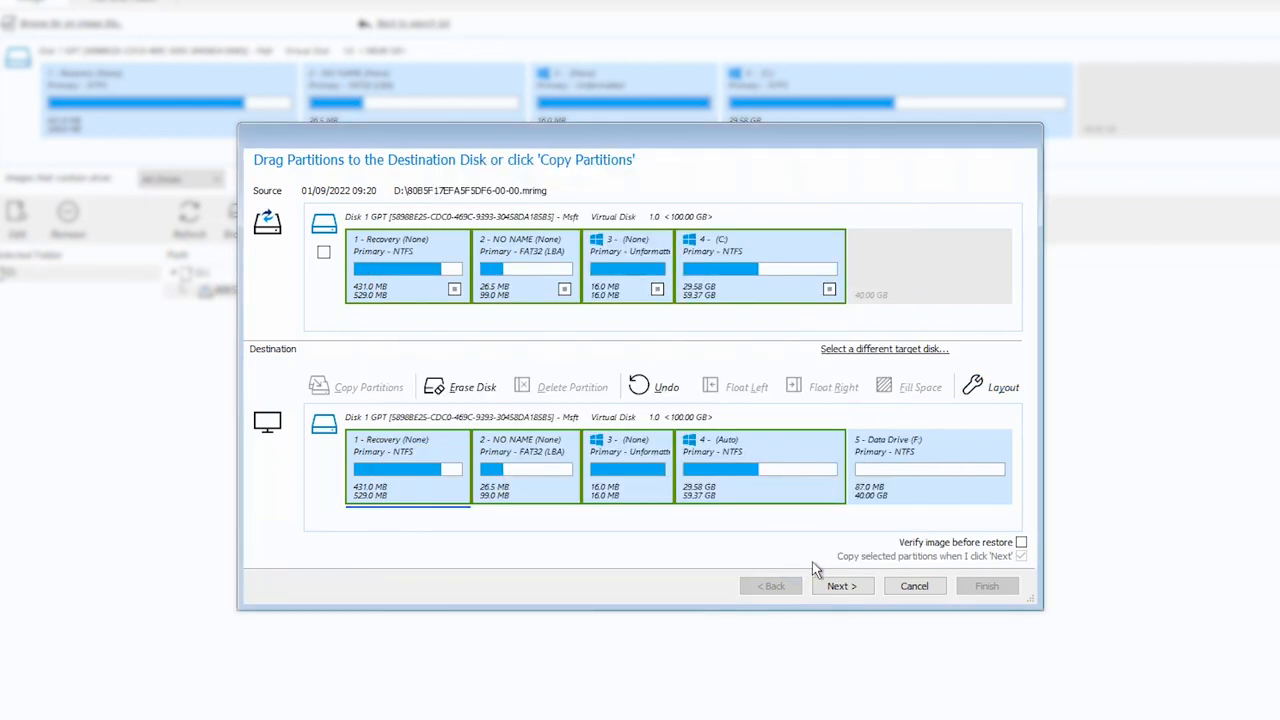
left_click(841, 586)
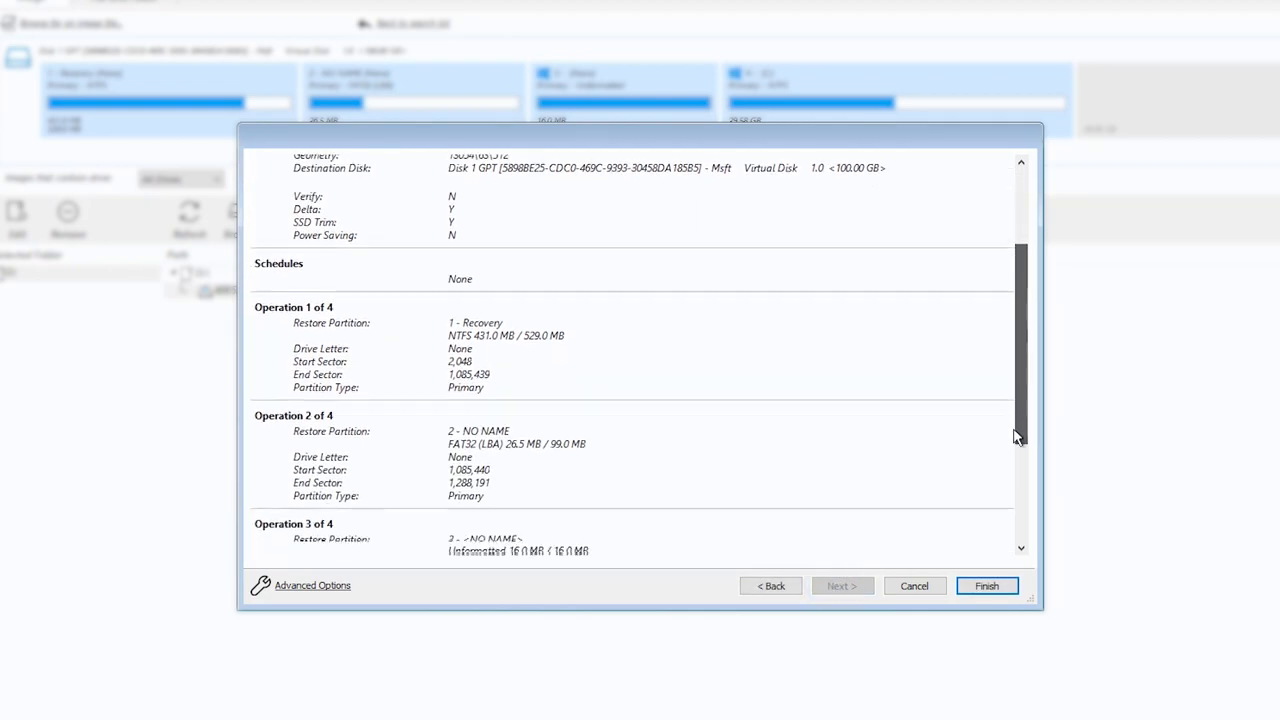
Finish the wizard, confirm overwriting the target volumes, and acknowledge 'Restore completed'.
left_click(986, 586)
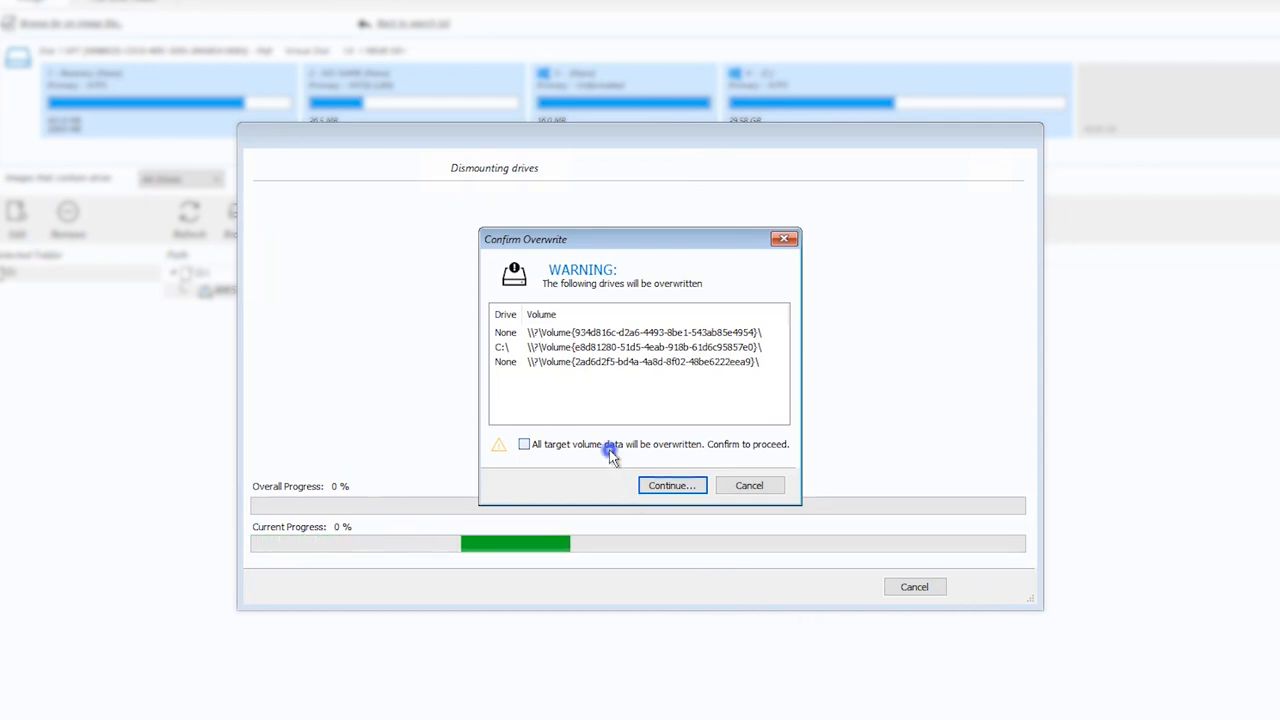
left_click(671, 485)
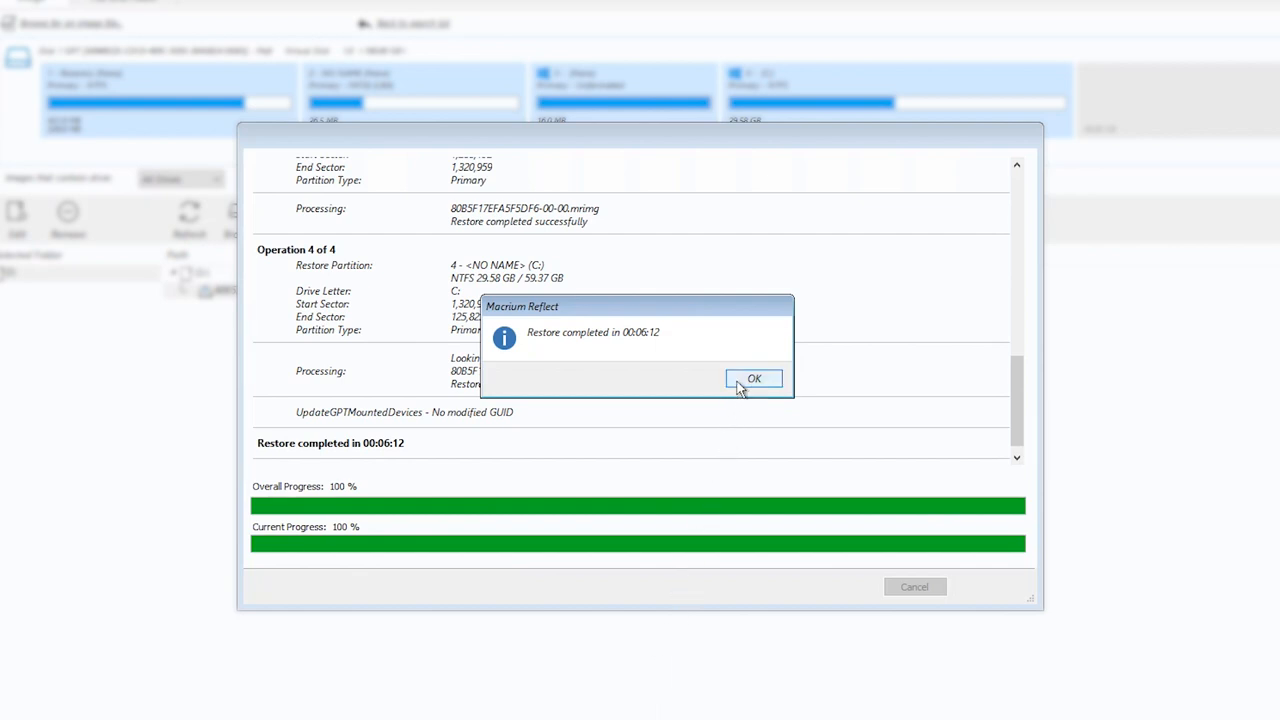
left_click(754, 378)
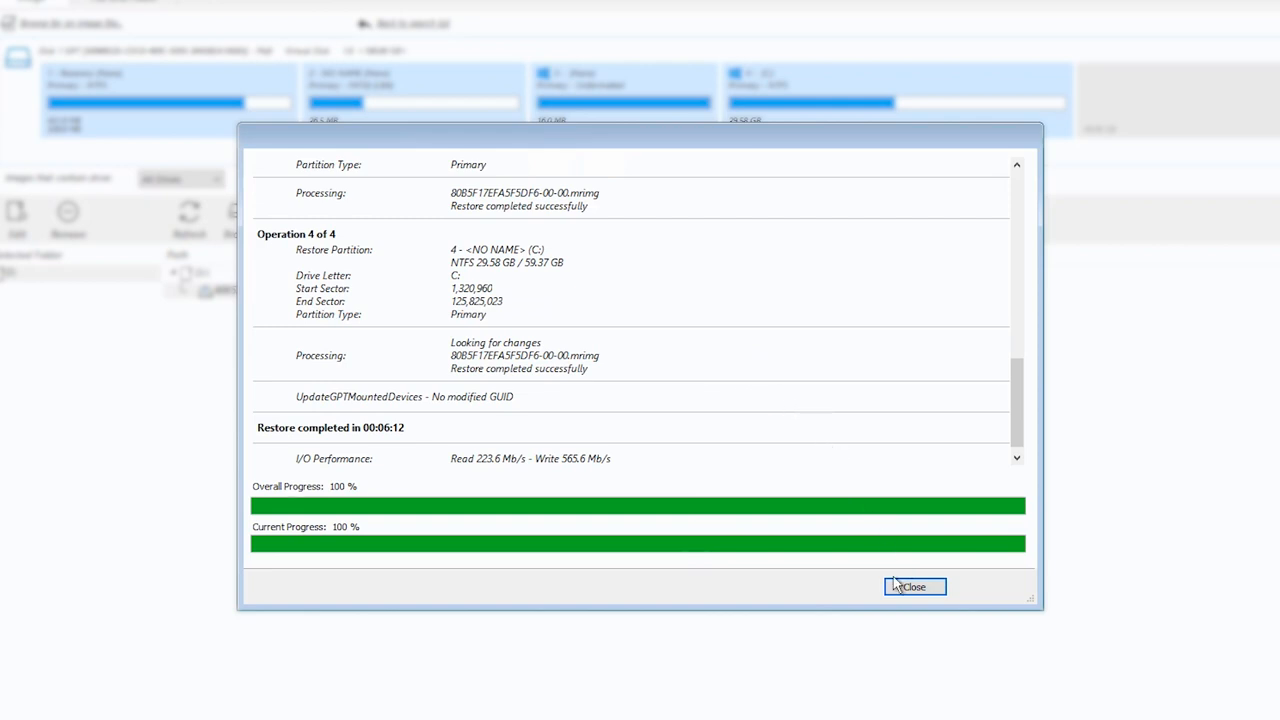
Close the finished restore and launch the Fix Windows boot problems wizard.
left_click(912, 586)
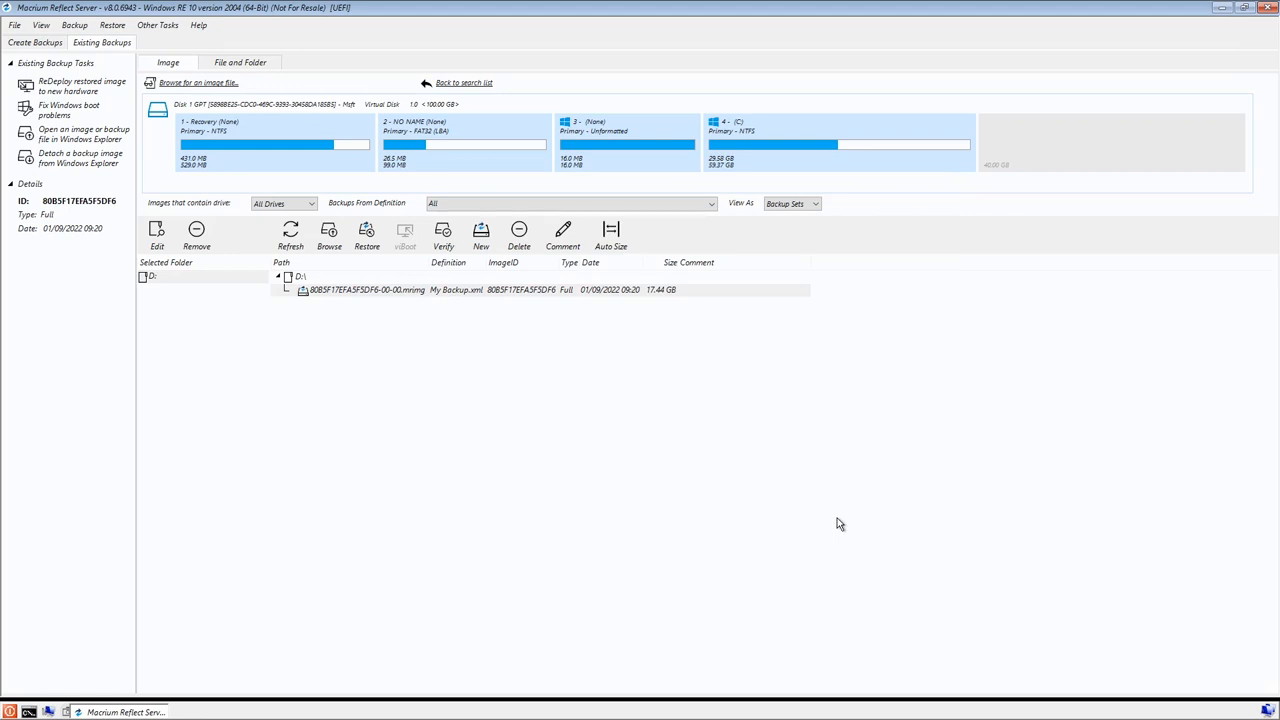
mouse_move(835, 519)
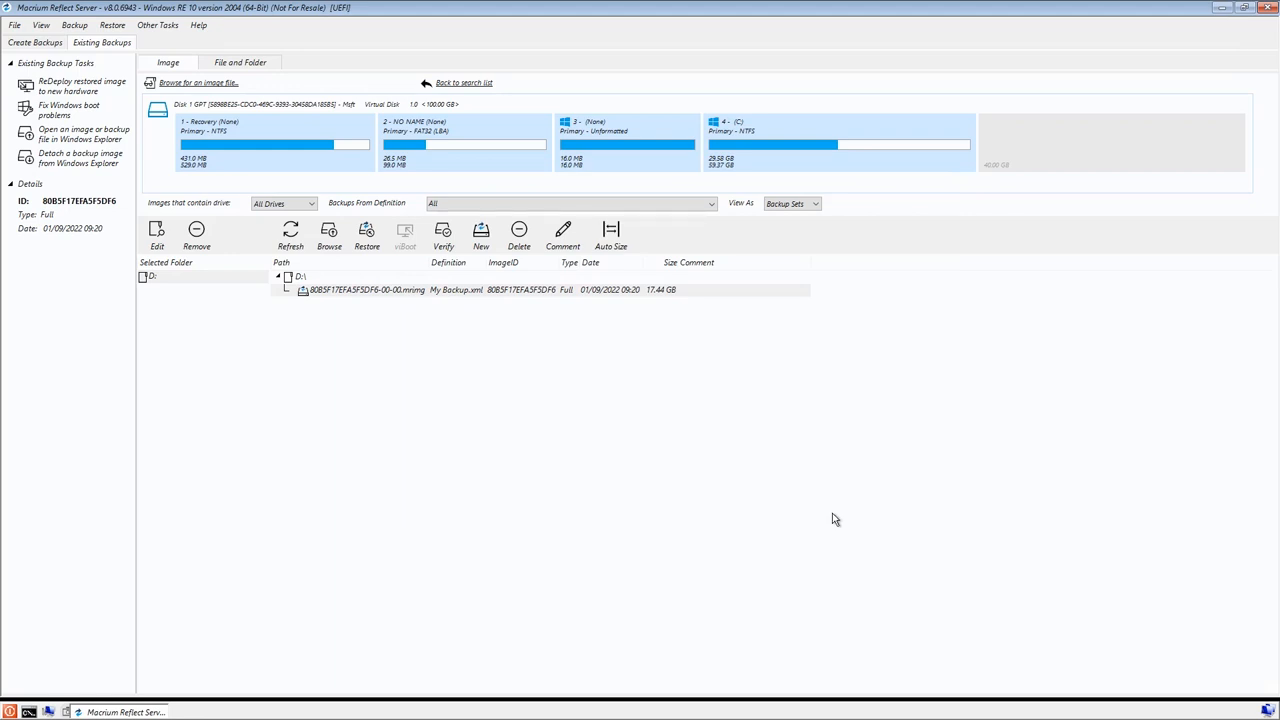
mouse_move(320, 361)
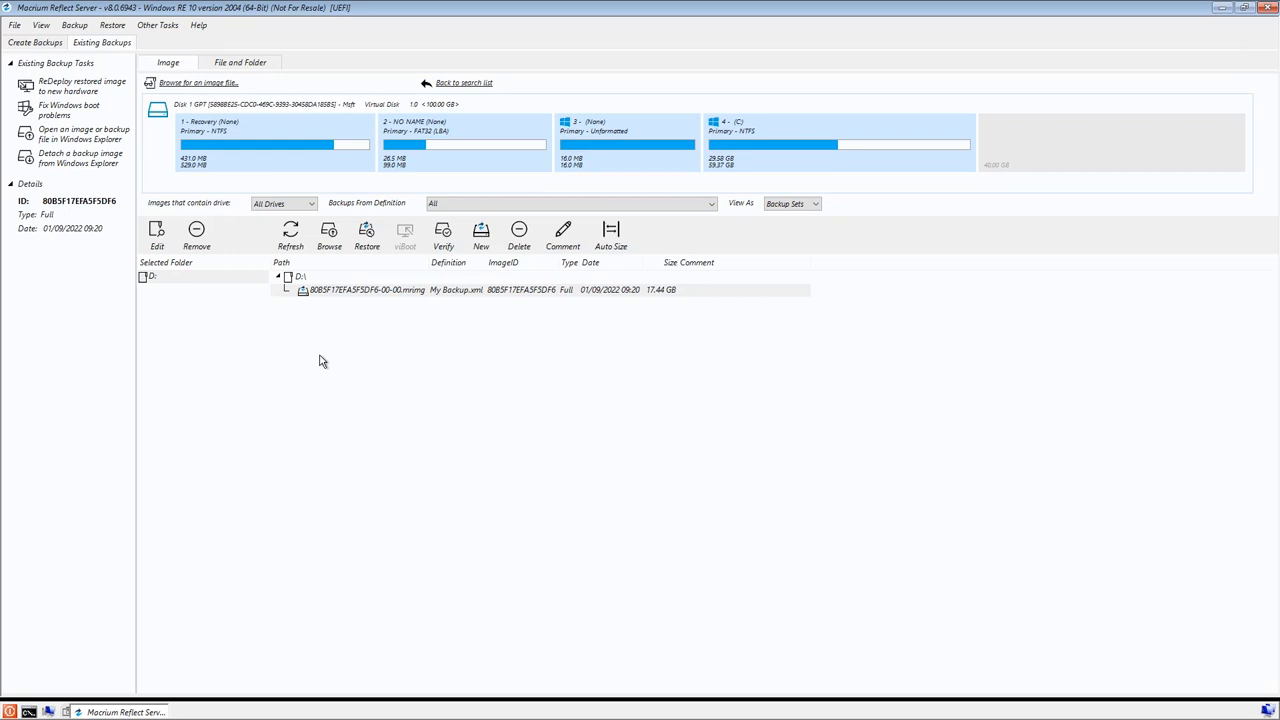
left_click(69, 110)
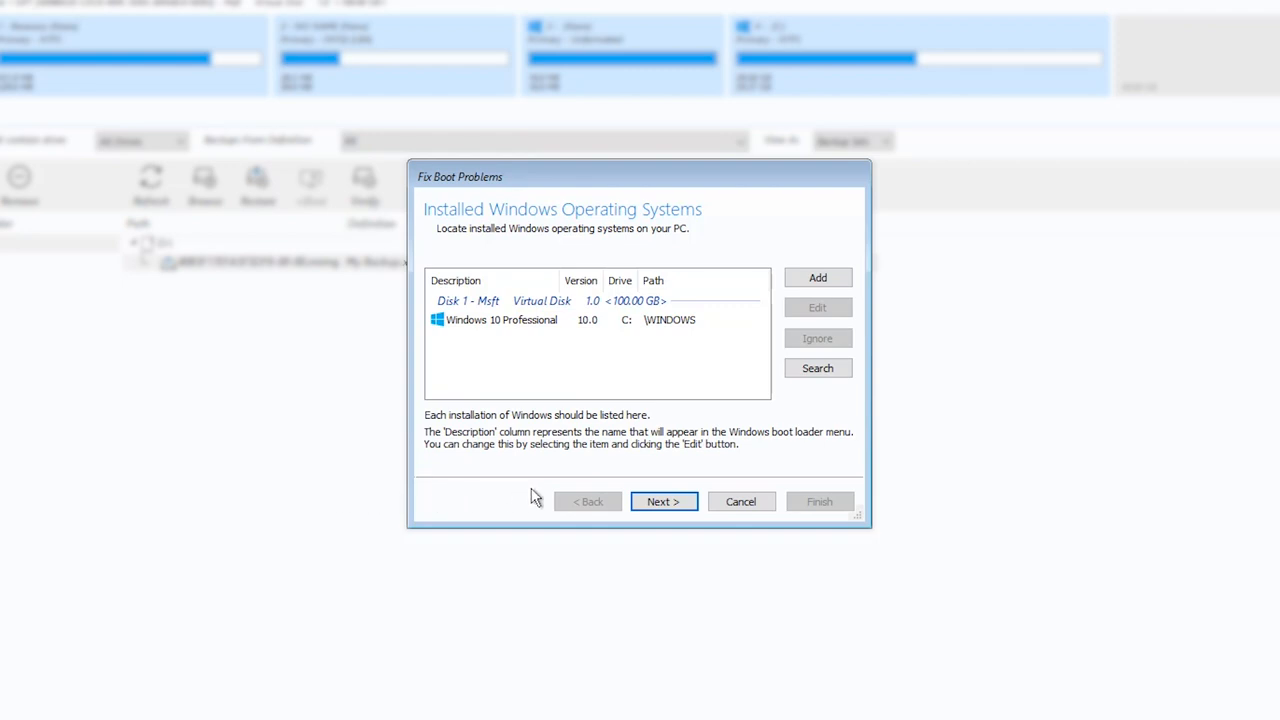
Repair boot code for Windows 10 Professional on C: of Disk 1, then restart the PC.
left_click(663, 501)
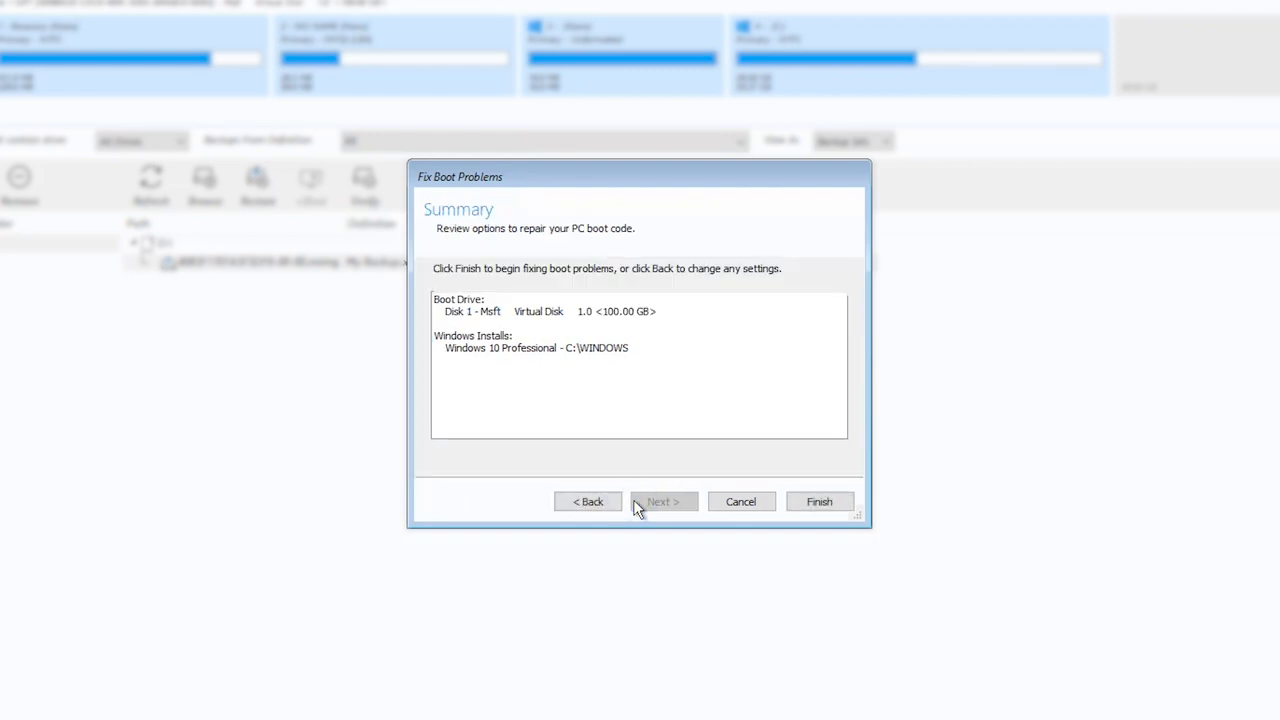
mouse_move(815, 501)
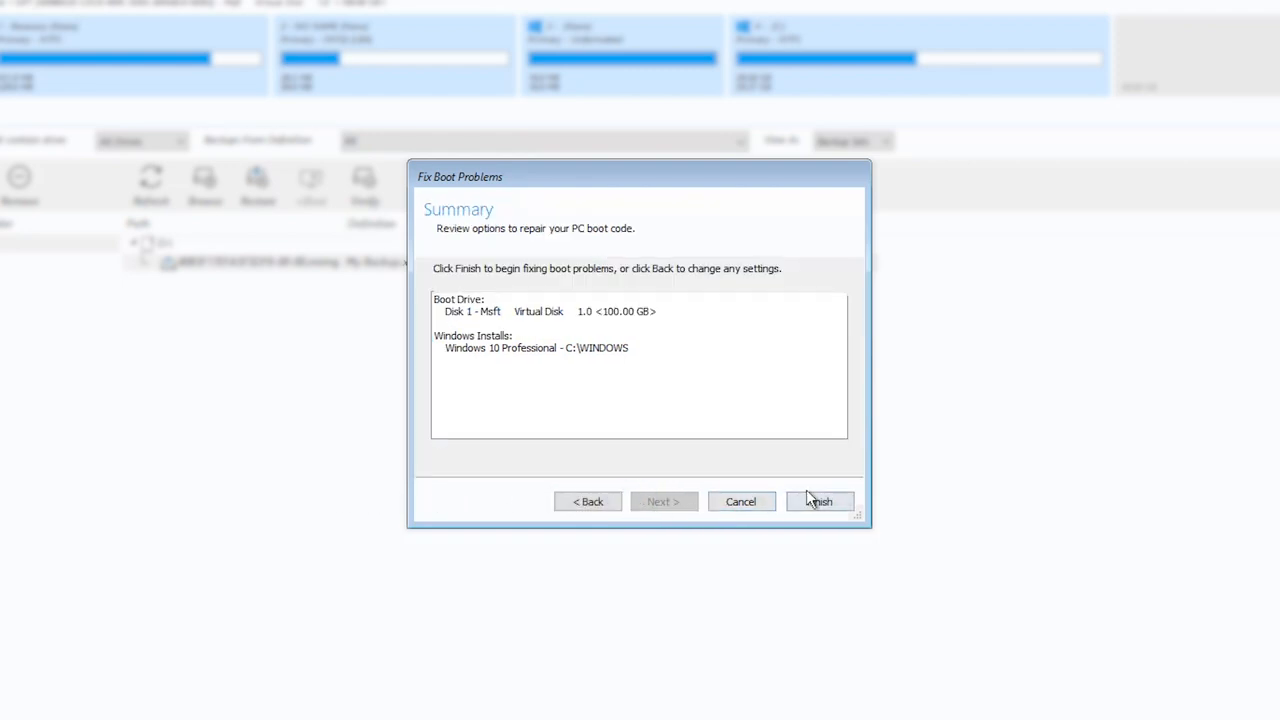
left_click(819, 501)
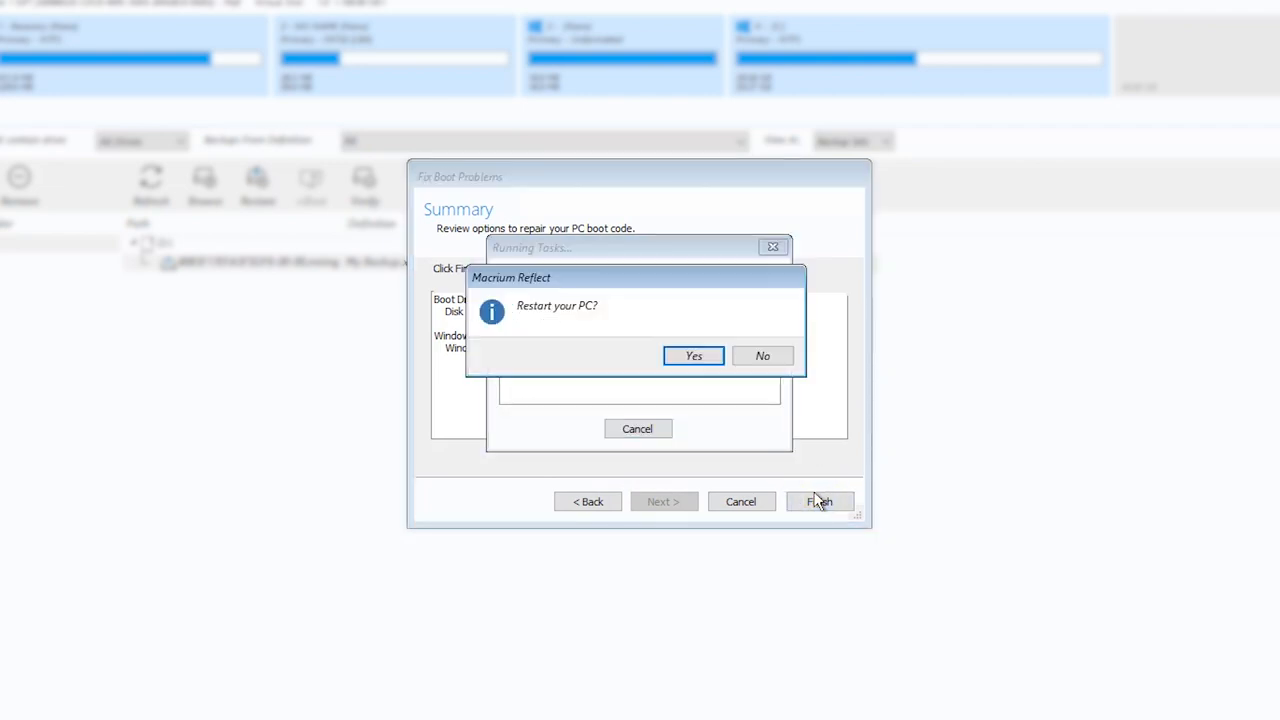
mouse_move(778, 497)
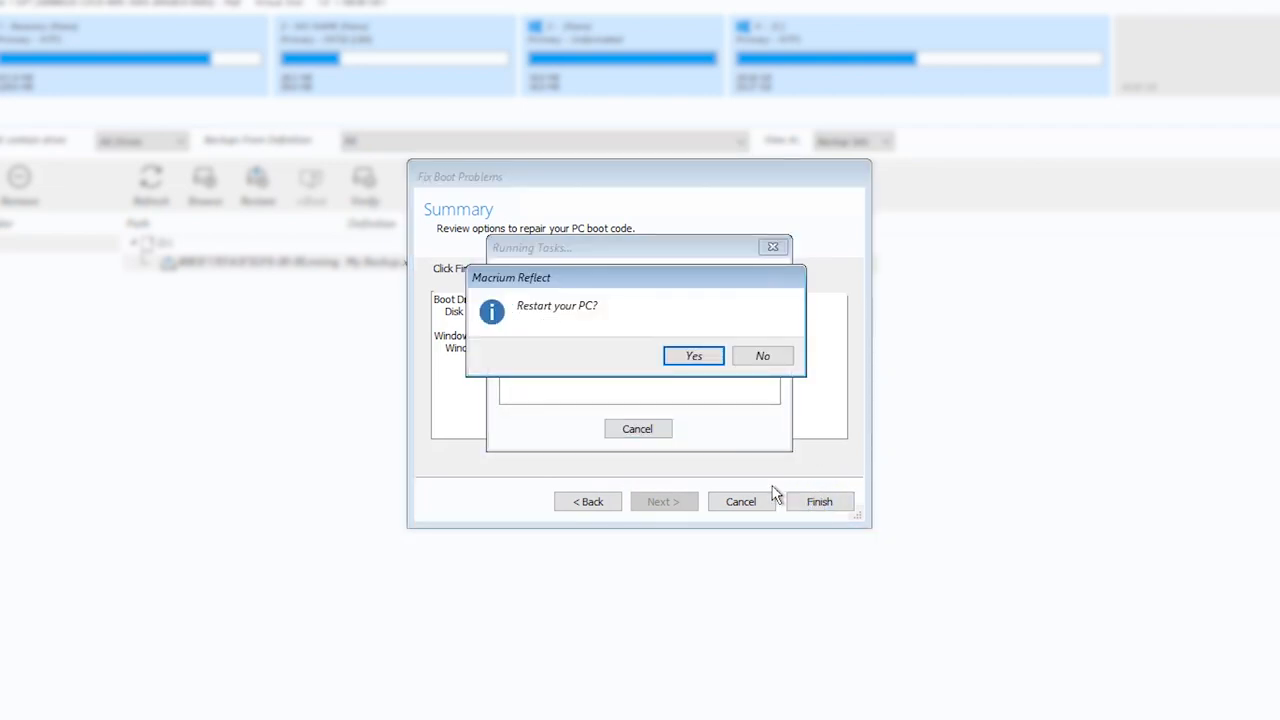
left_click(693, 355)
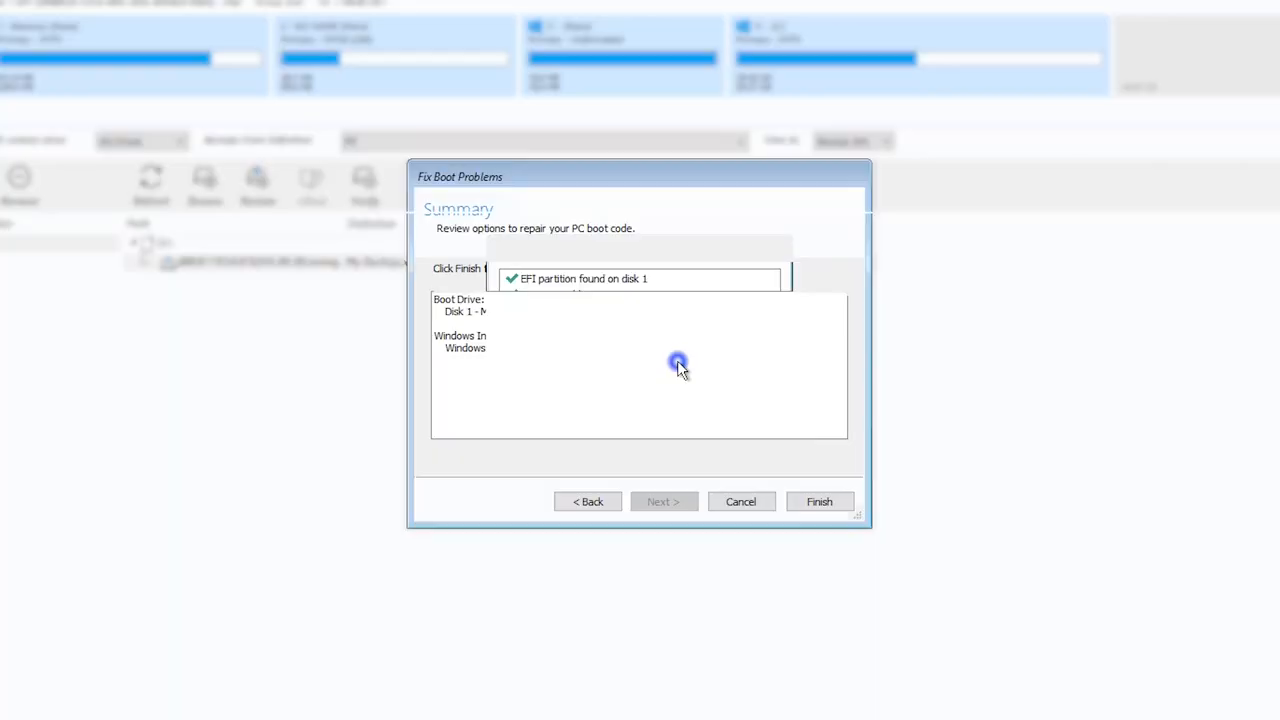
left_click(819, 501)
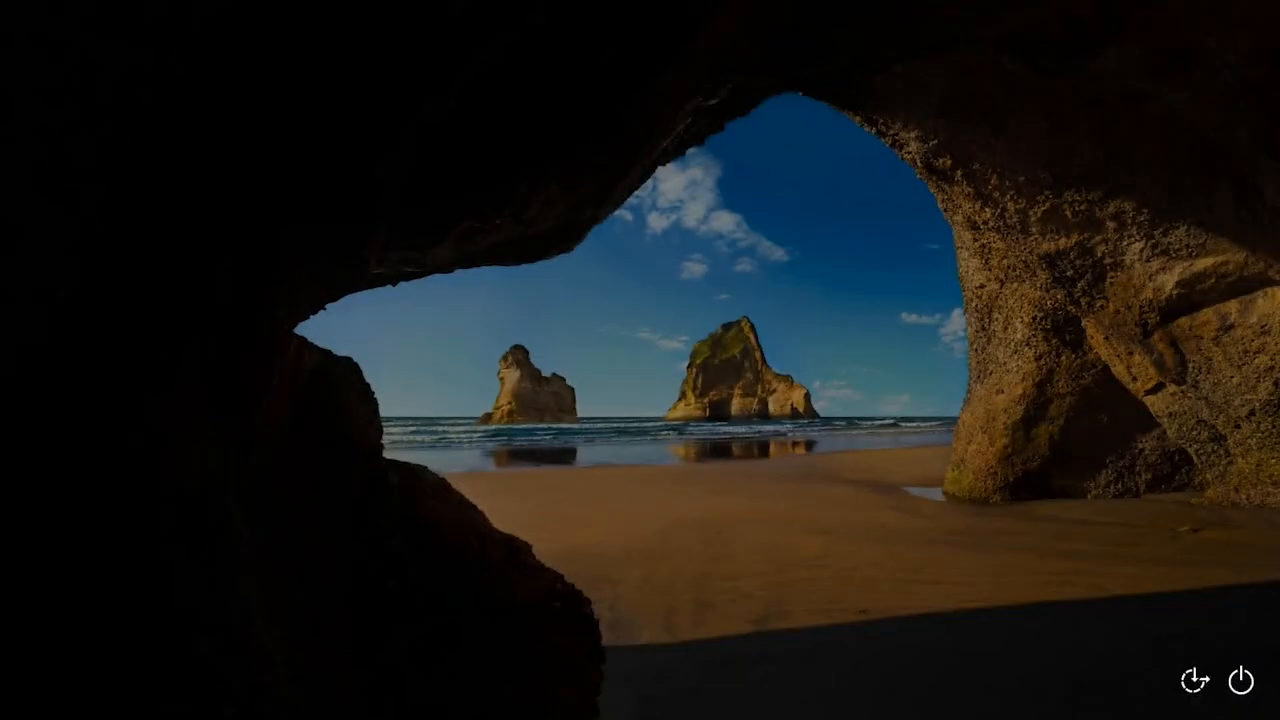